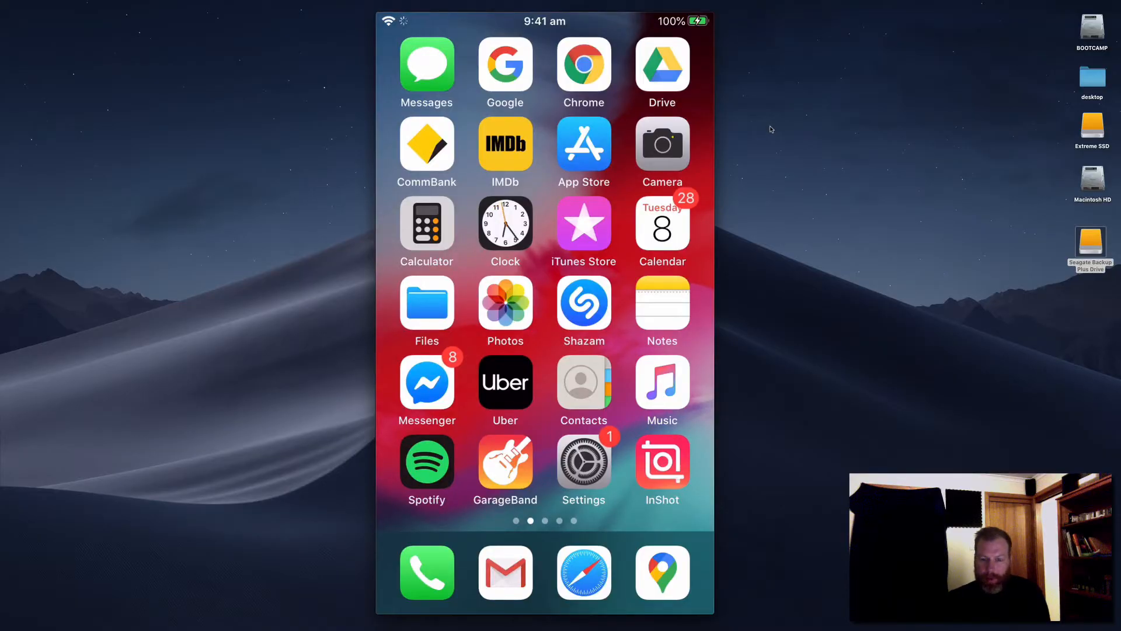
mouse_move(799, 166)
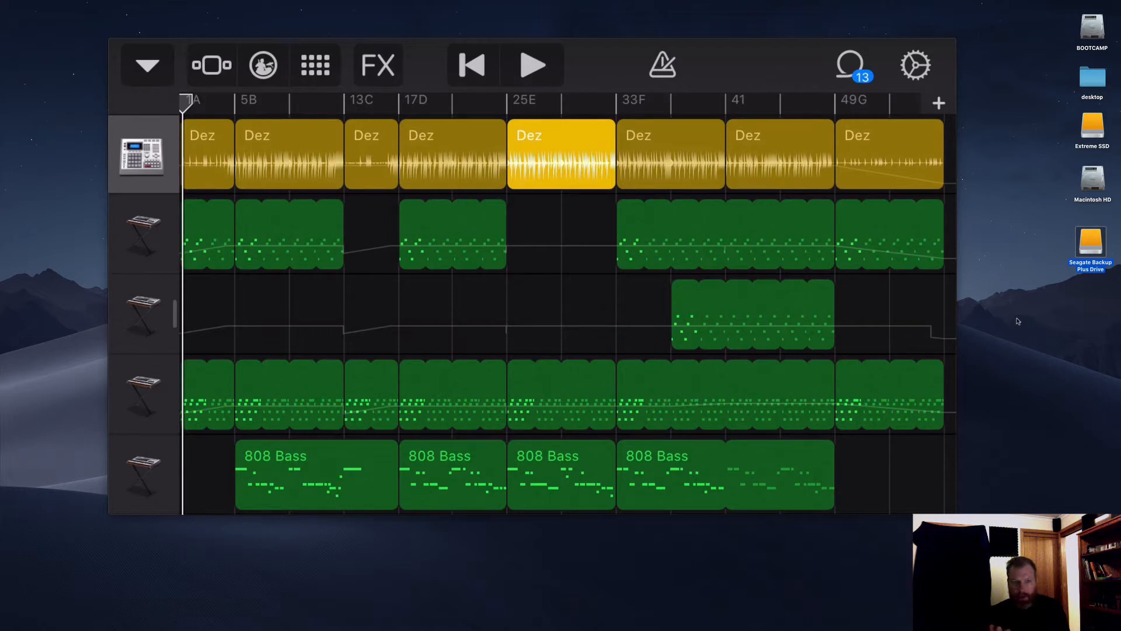
Leave the trap beat project and return to the My Songs browser
click(146, 64)
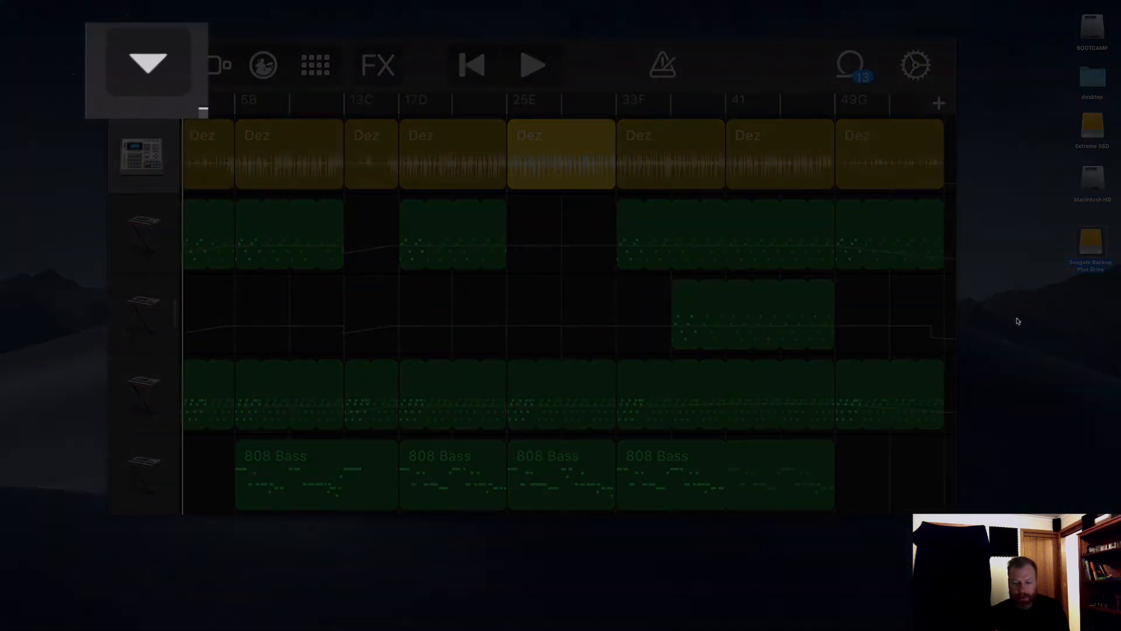
click(143, 64)
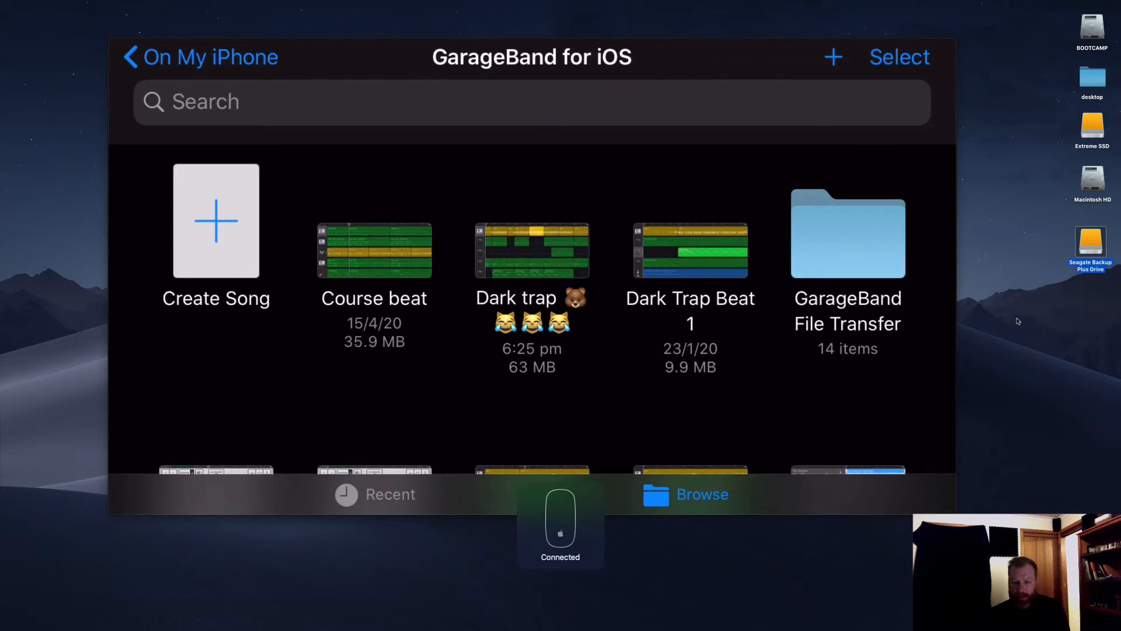
Browse to On My iPhone and enter the GarageBand for iOS folder of saved beats
click(532, 250)
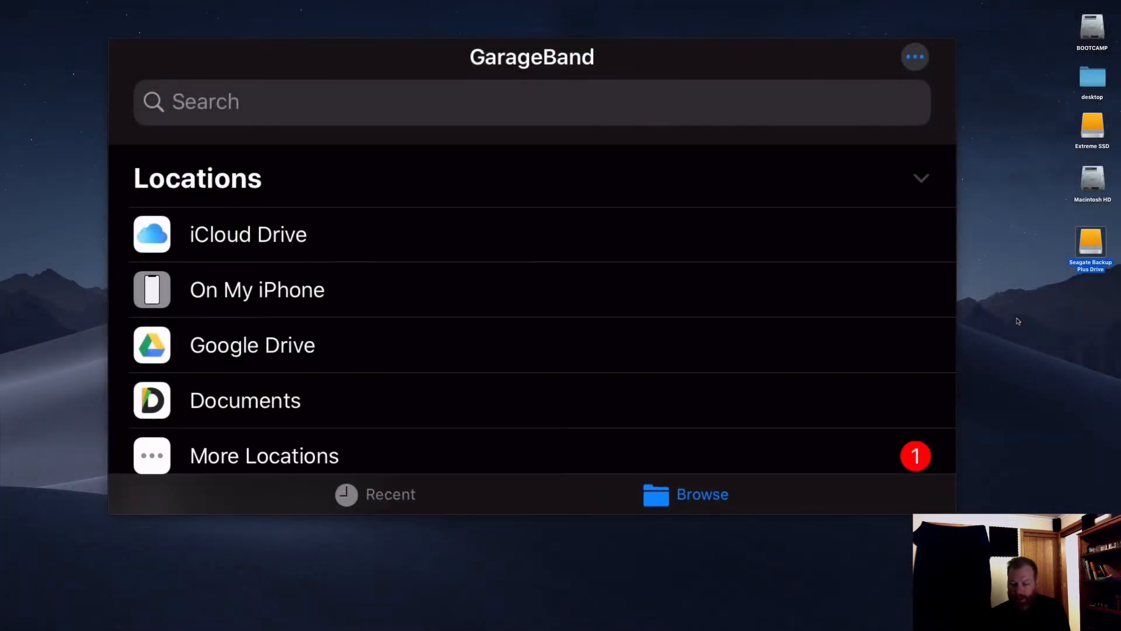
click(257, 290)
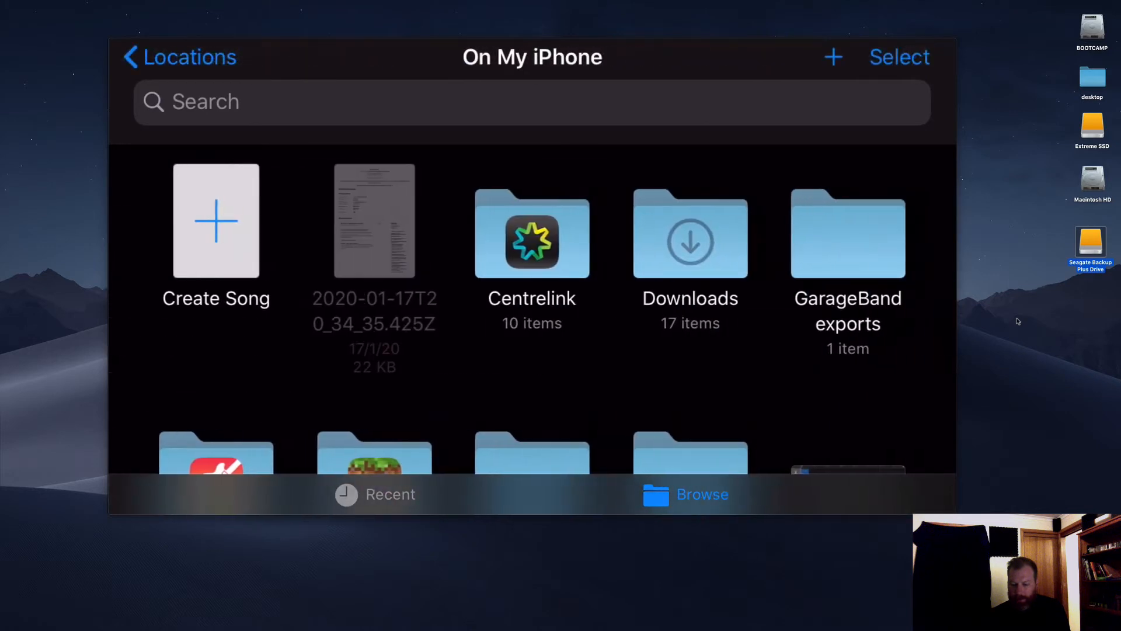
scroll(down, 3)
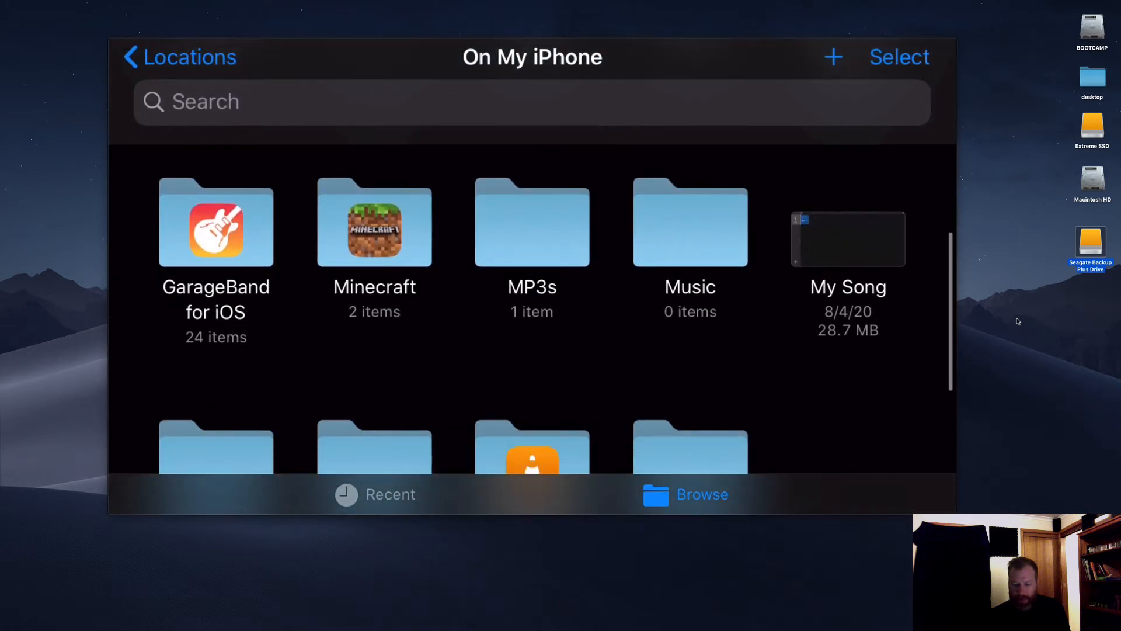
double_click(215, 226)
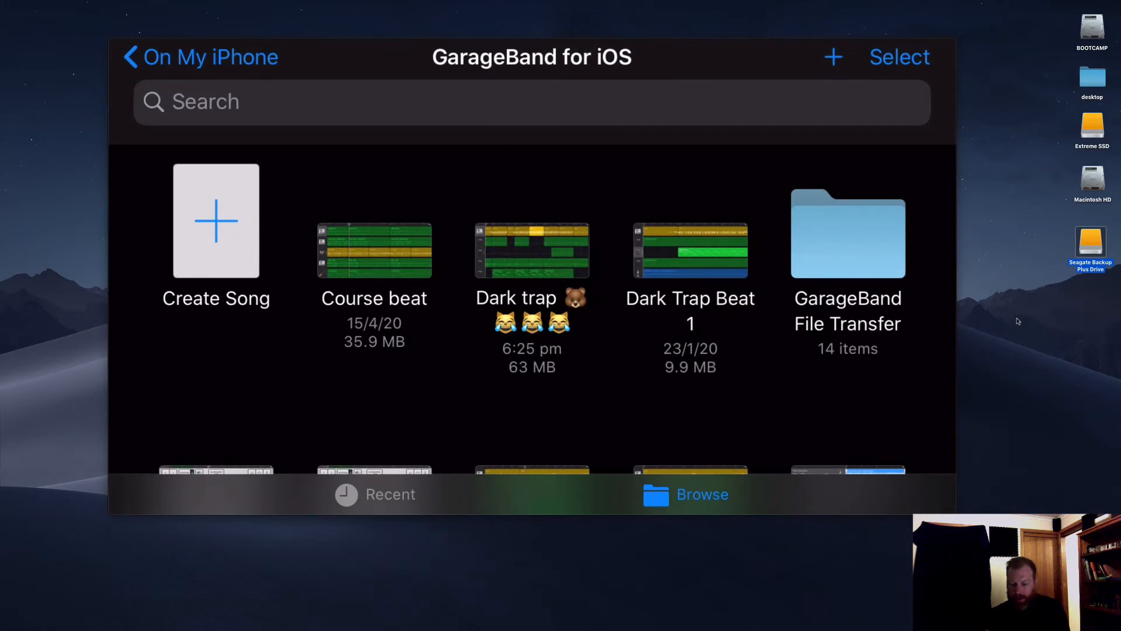
Select the Dark trap song alone and start sharing it
click(900, 56)
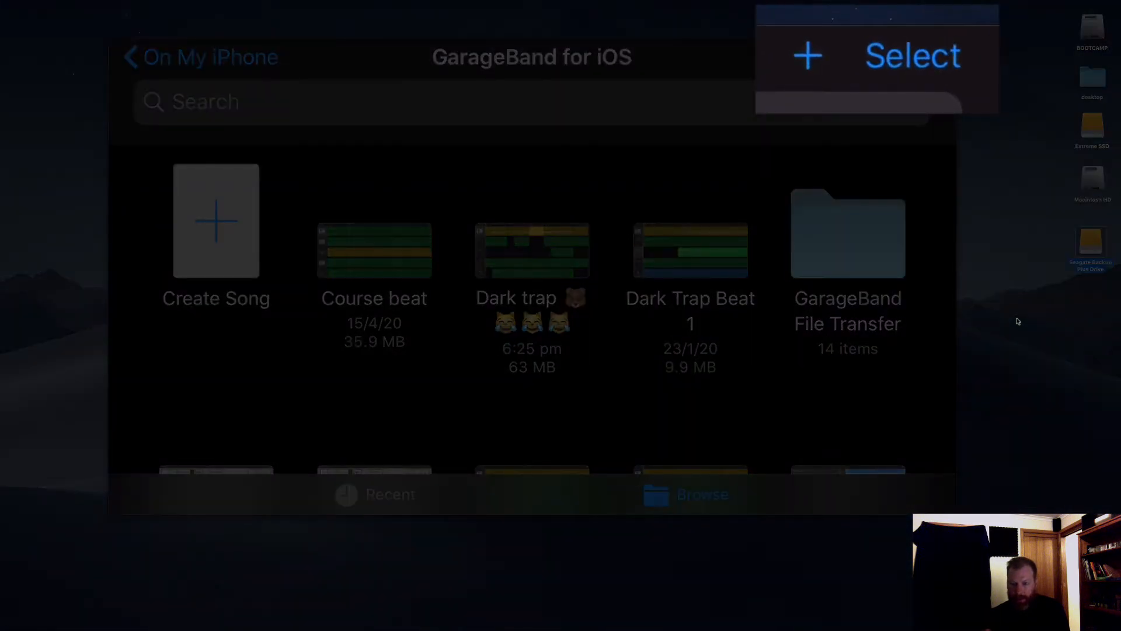
click(913, 55)
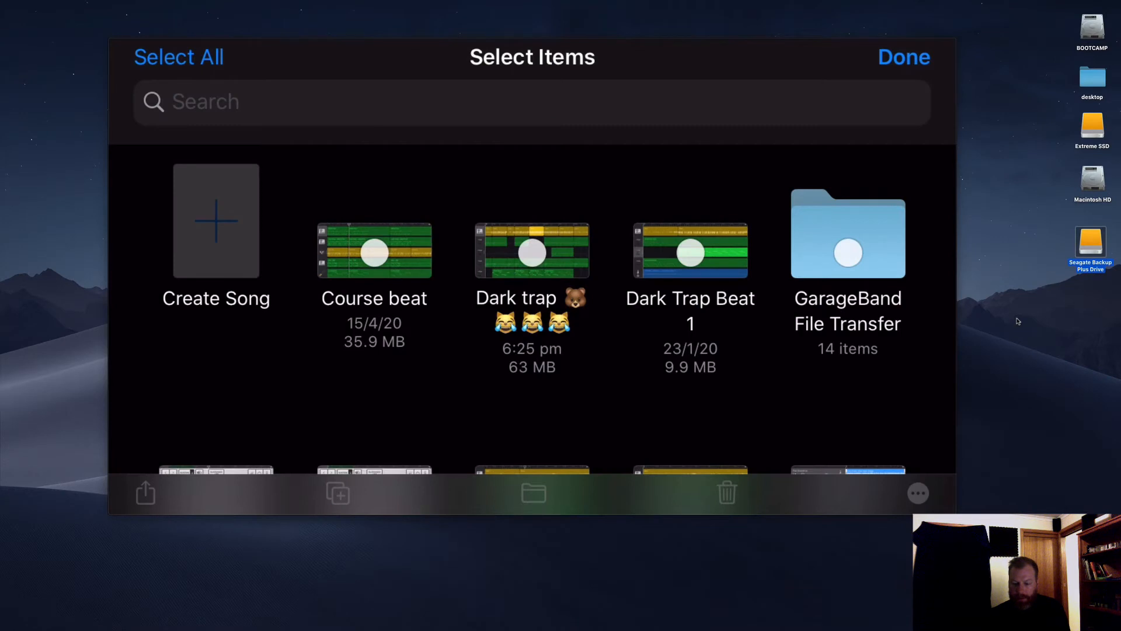
click(533, 252)
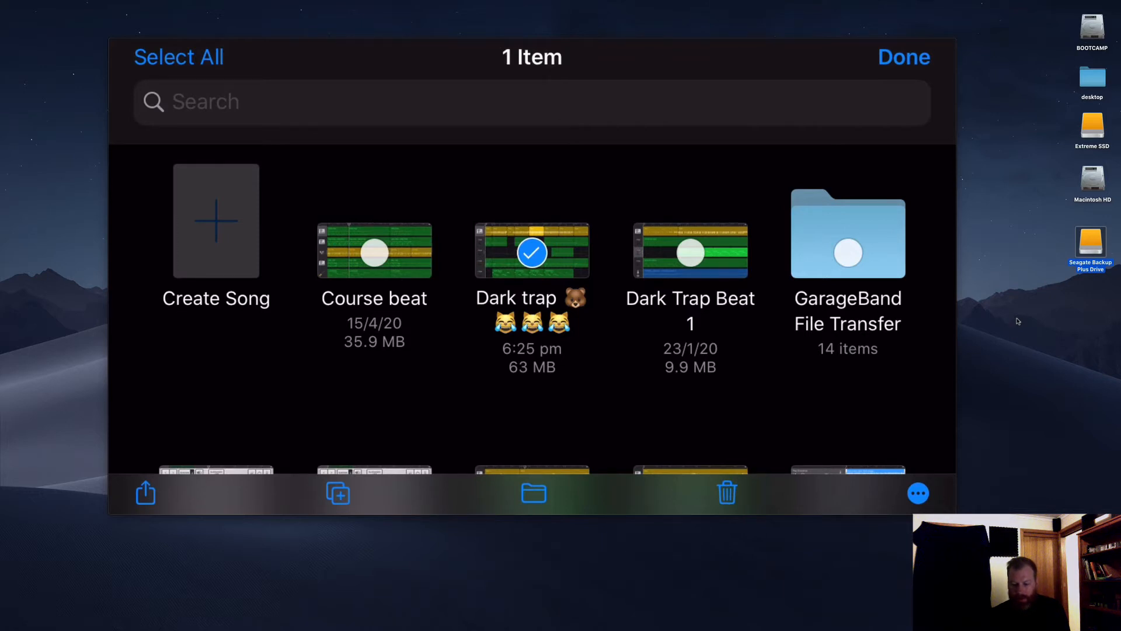
click(145, 493)
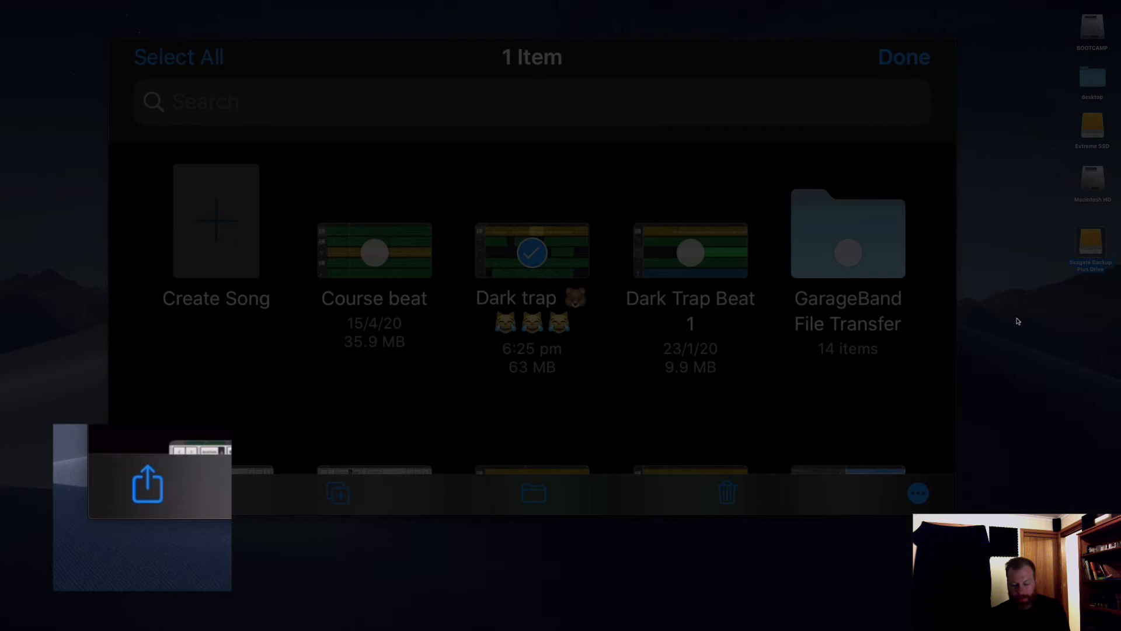
Share Dark trap as a full GarageBand Project, reaching the list of destinations
click(147, 486)
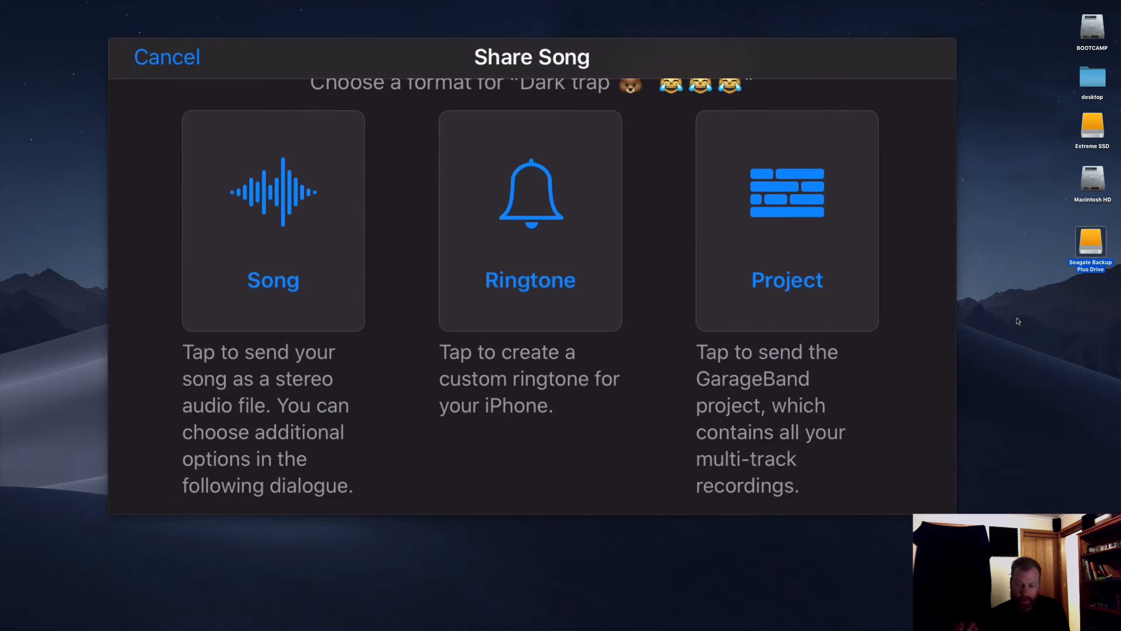
scroll(down, 3)
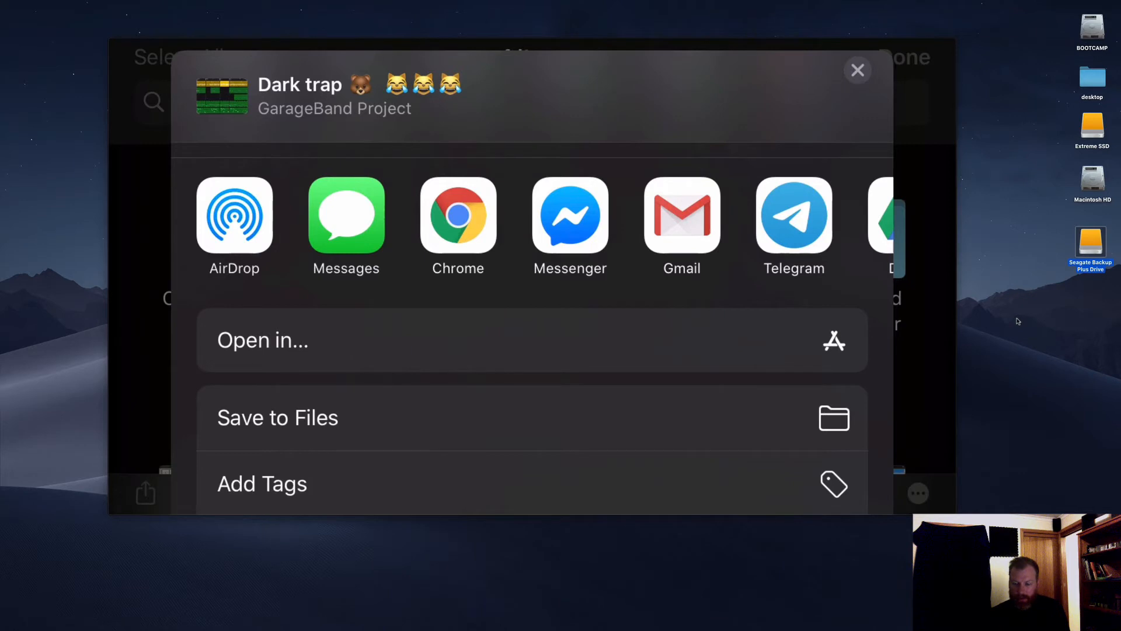
click(234, 215)
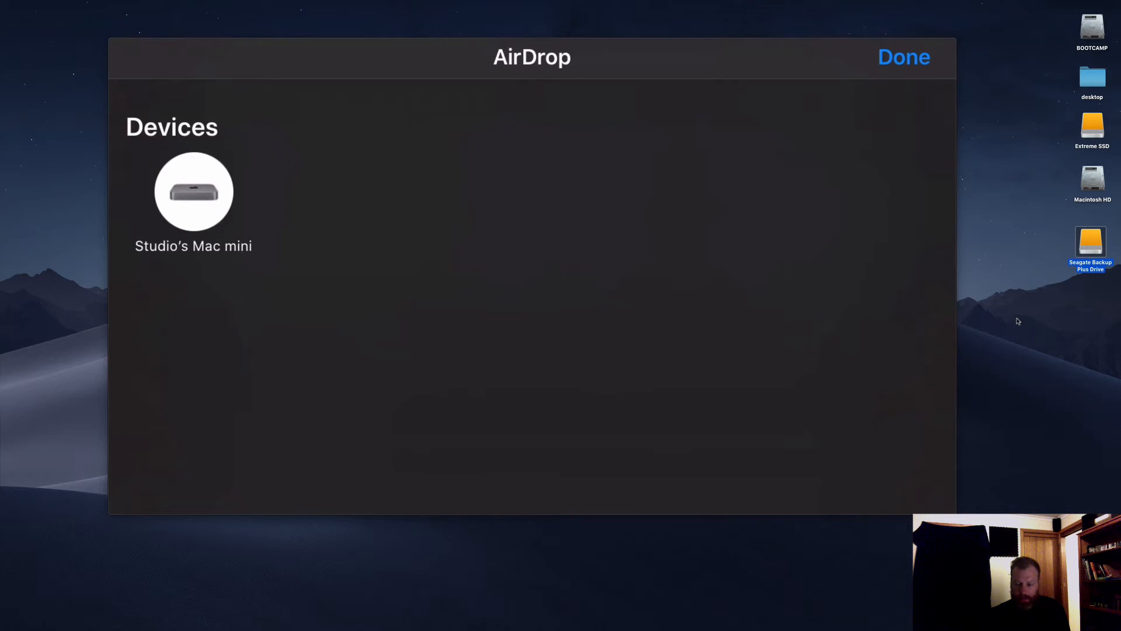
click(193, 192)
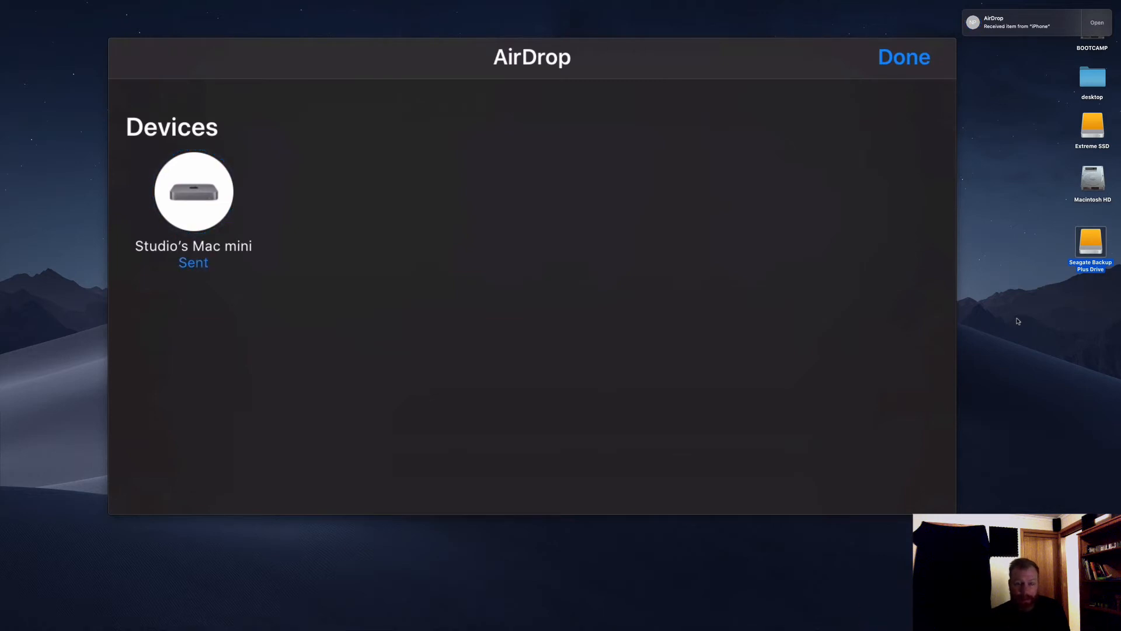
mouse_move(1005, 209)
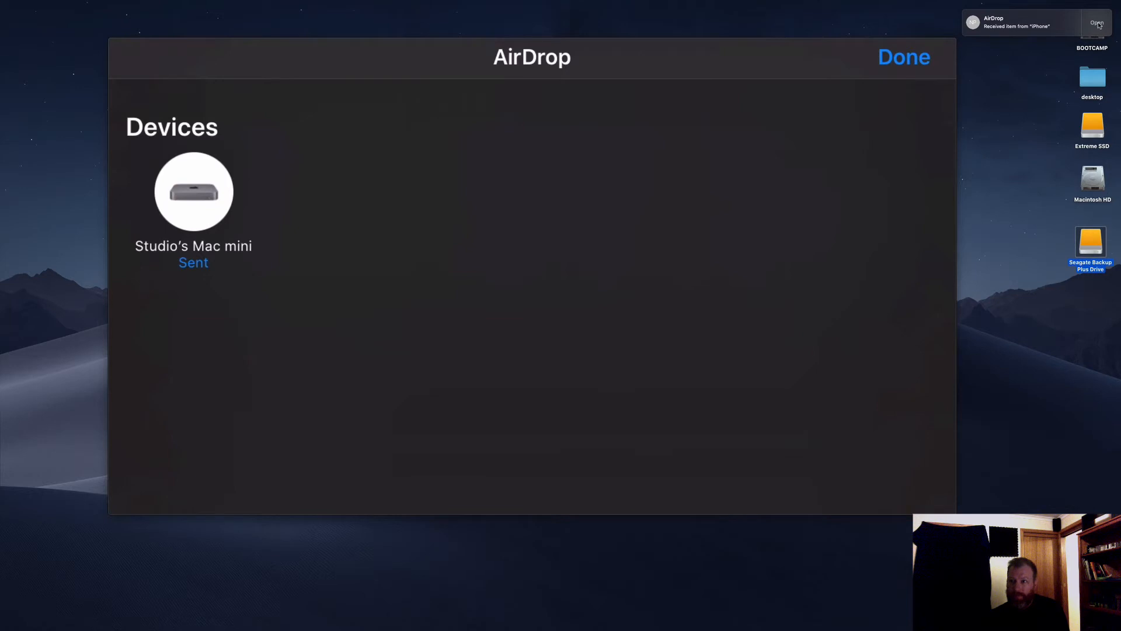
Accept the AirDropped project and save it as 'Dark trap beat mac' without the emoji
click(1096, 21)
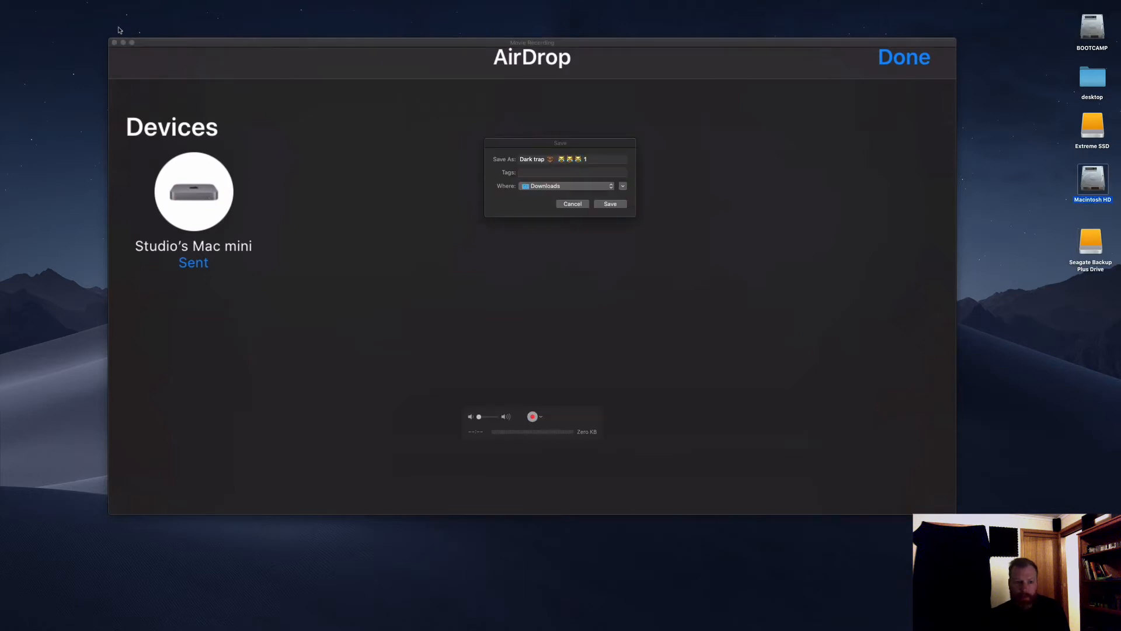
click(904, 56)
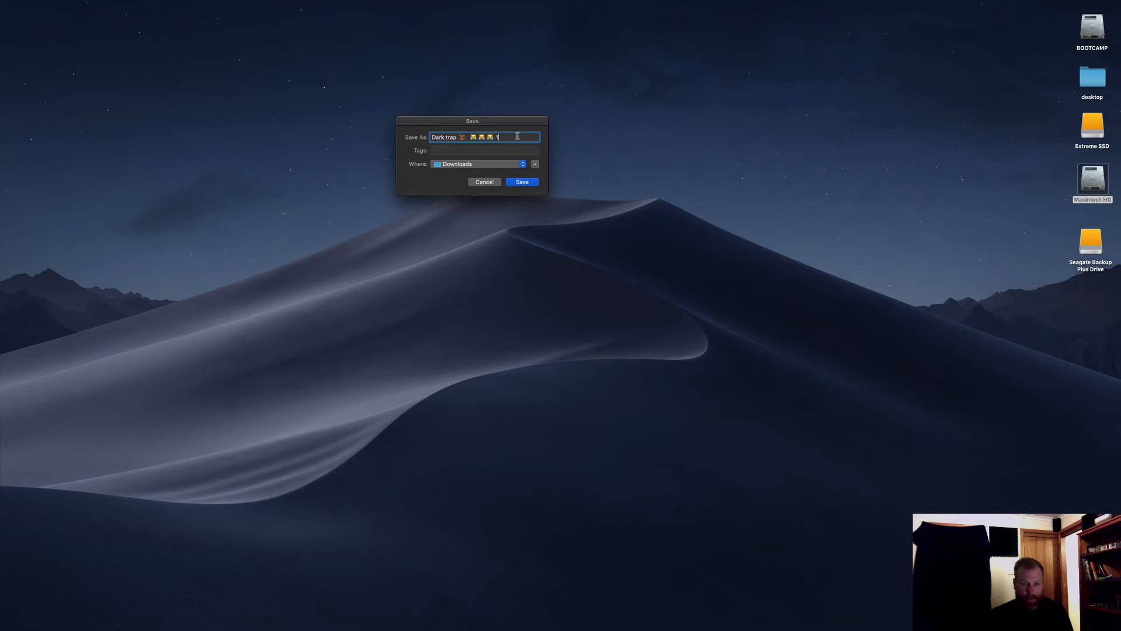
text(m)
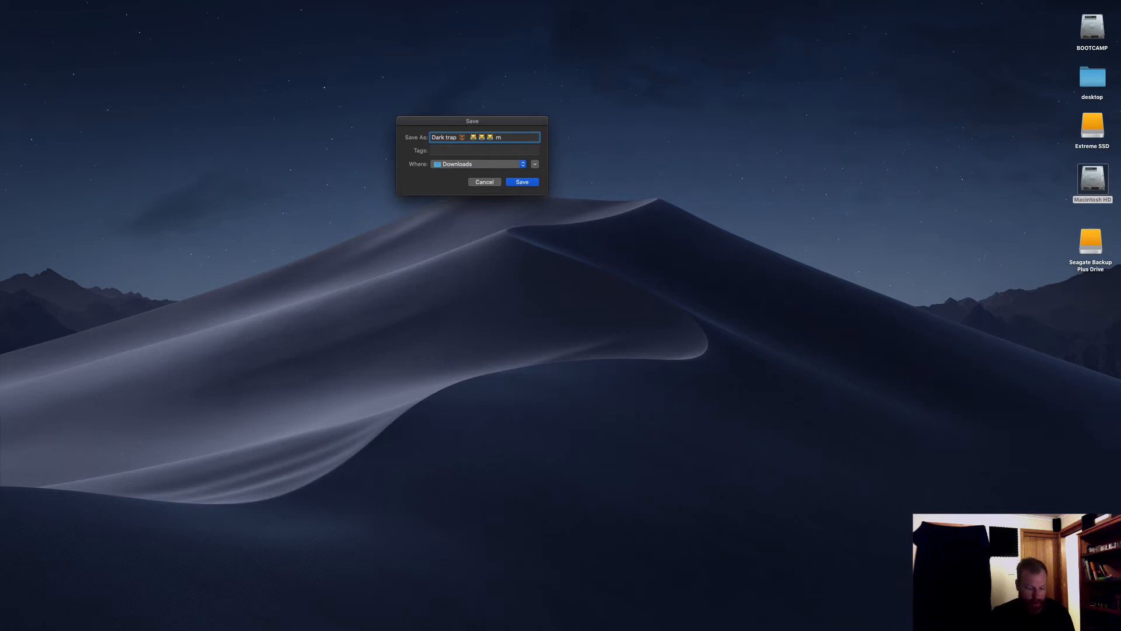
text(ac)
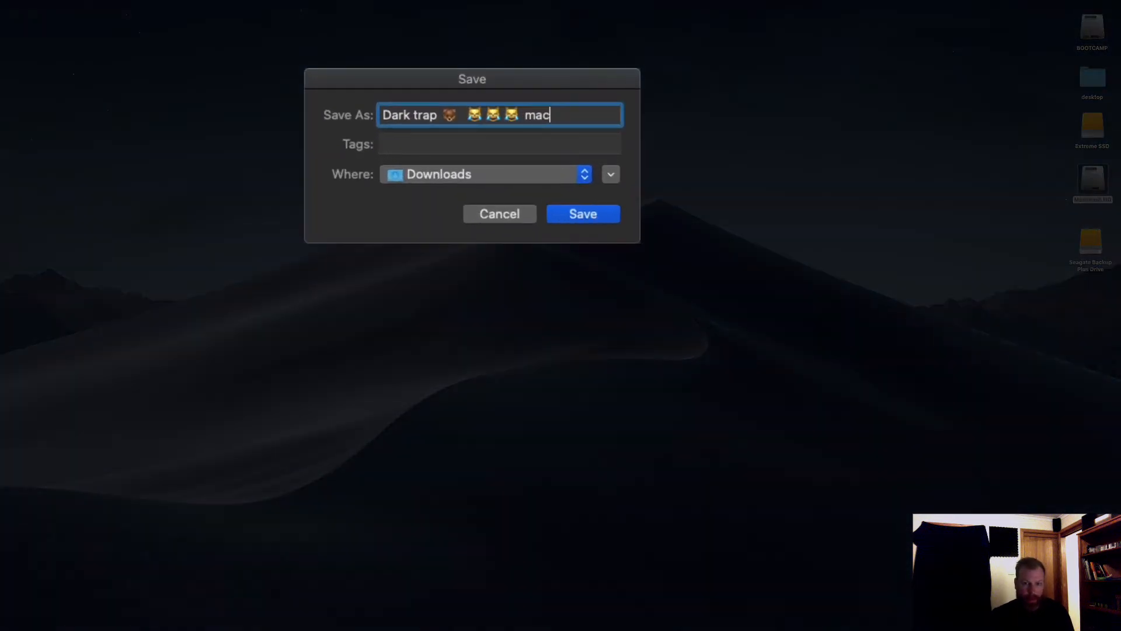
key(Backspace)
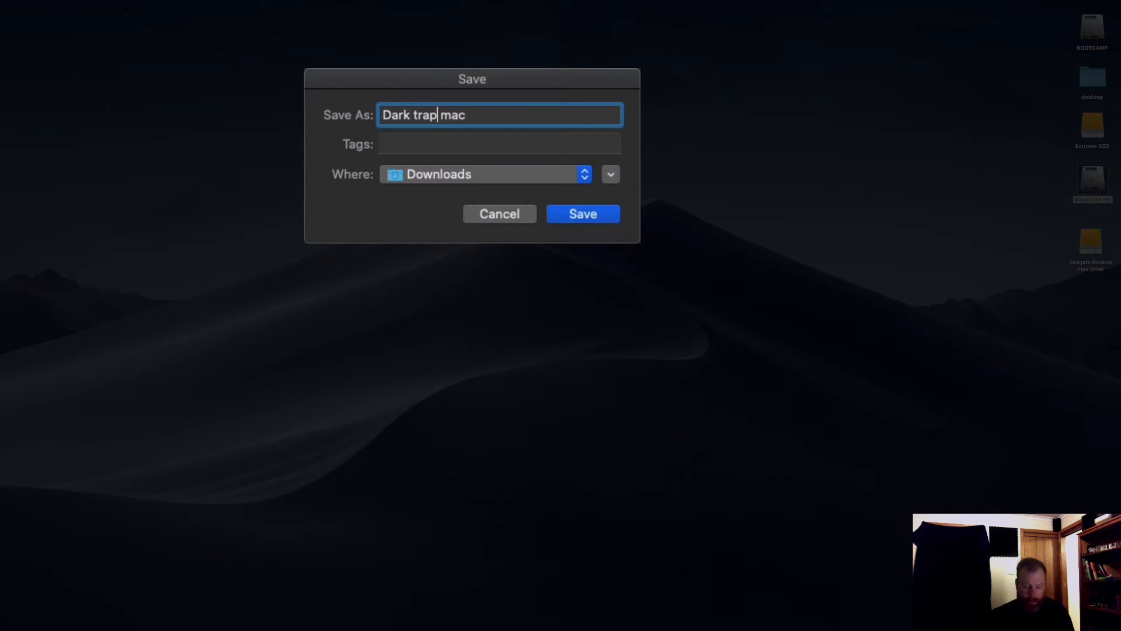
text(beat)
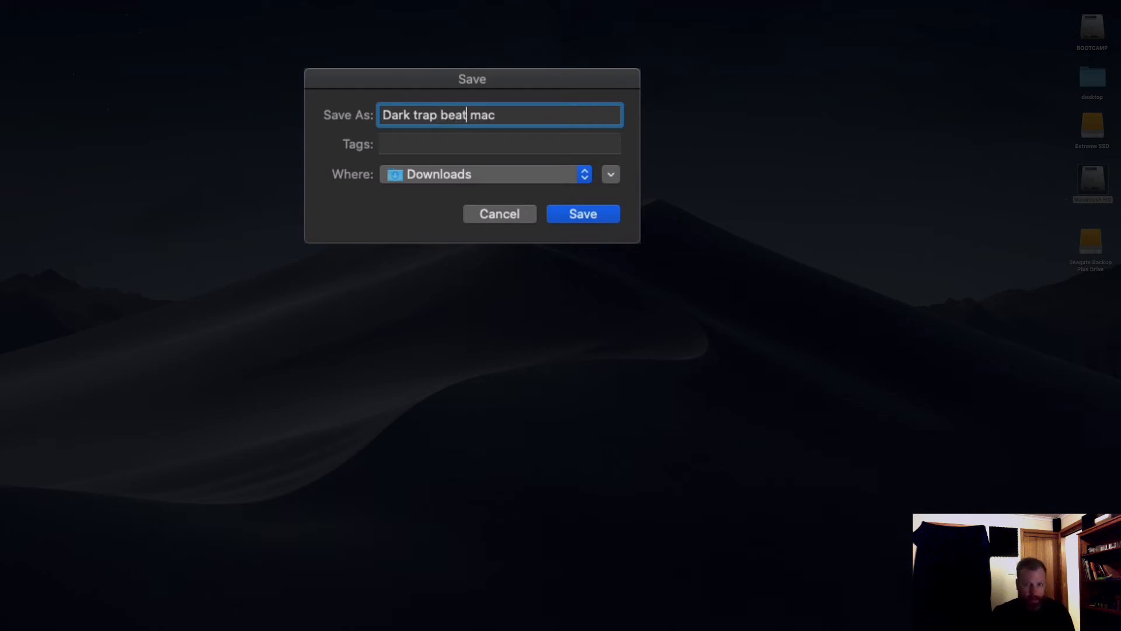
mouse_move(537, 189)
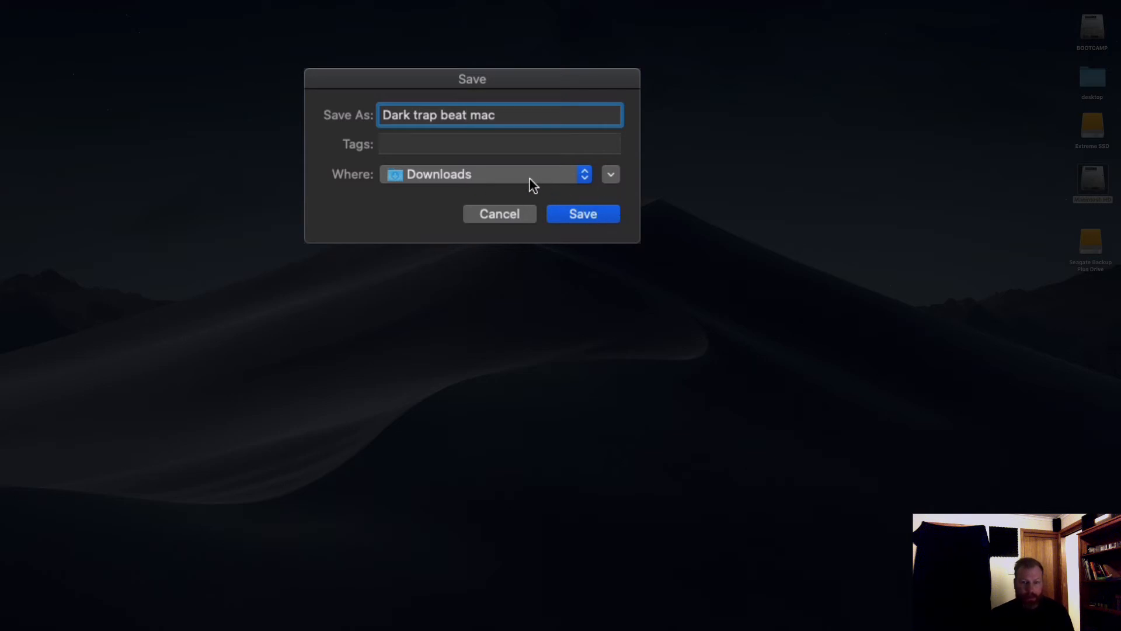
click(584, 174)
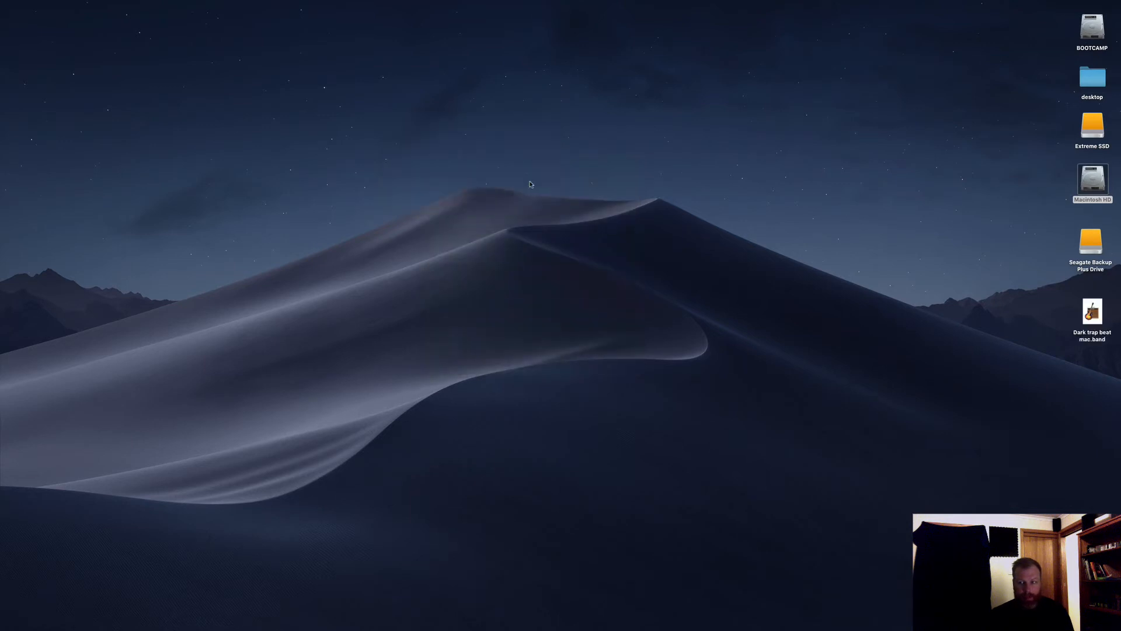
Launch the saved Dark trap beat mac .band file in GarageBand for Mac
double_click(1094, 311)
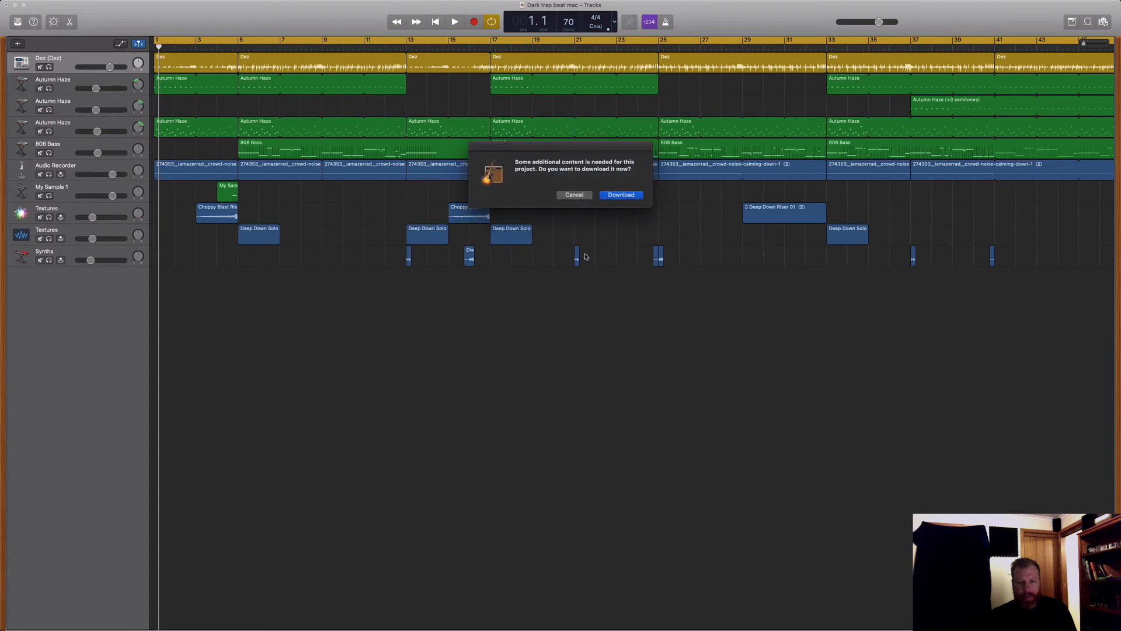
mouse_move(463, 377)
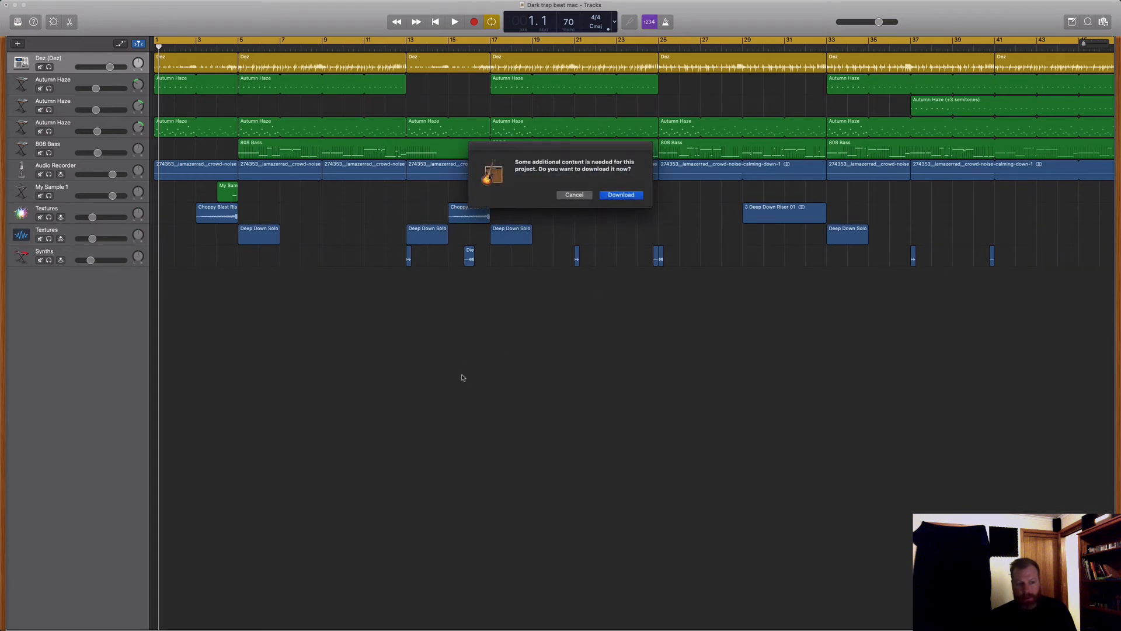
mouse_move(287, 342)
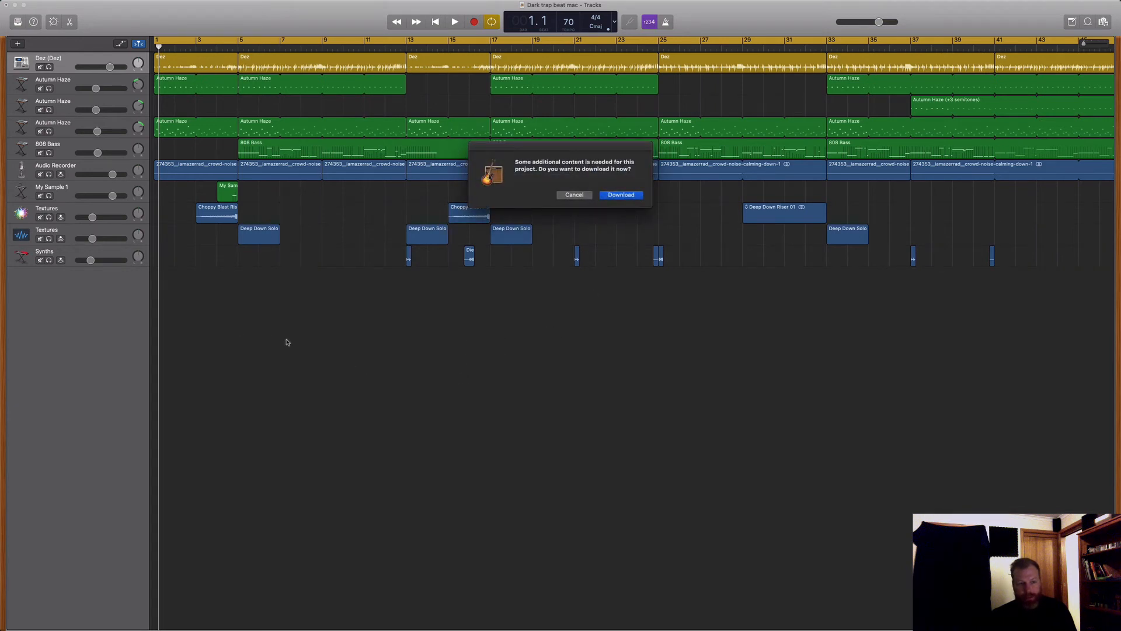
mouse_move(386, 336)
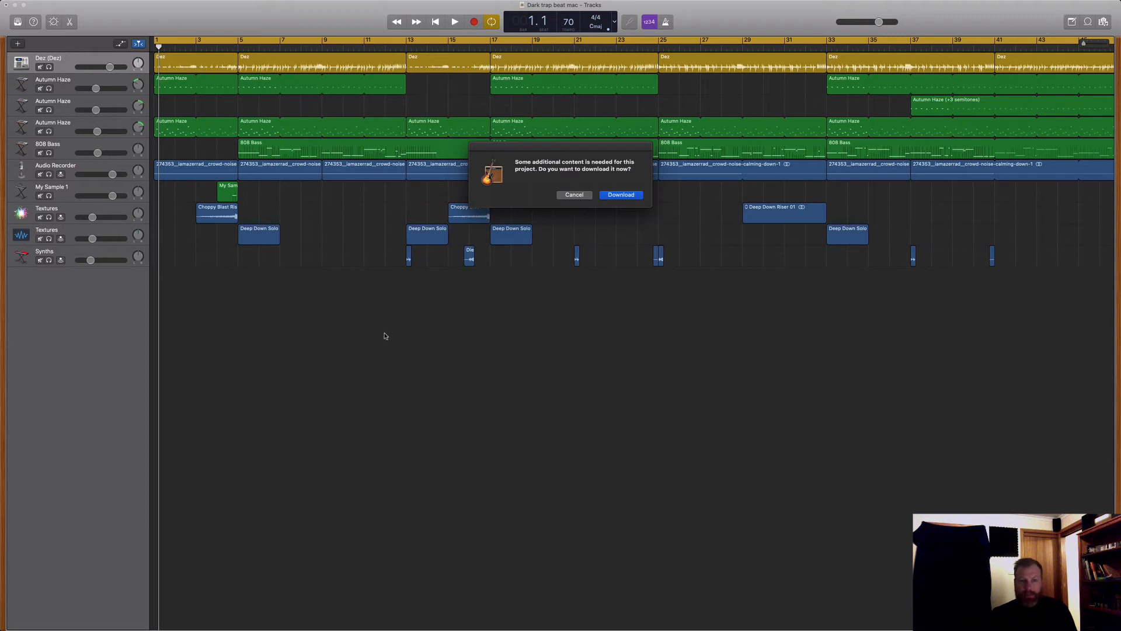
mouse_move(482, 376)
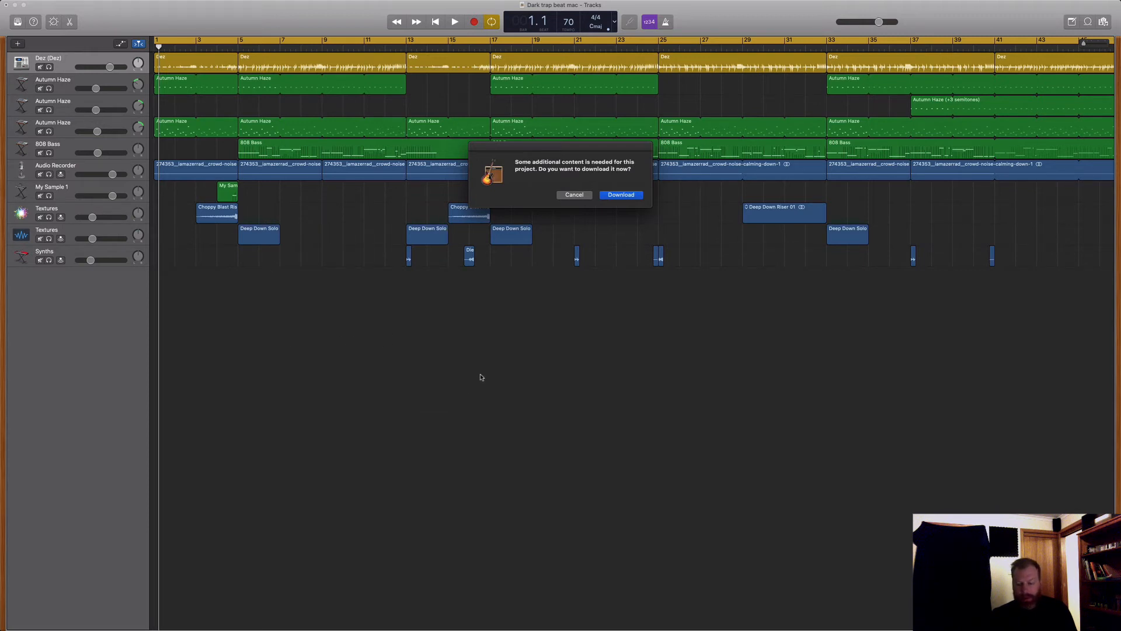
mouse_move(605, 367)
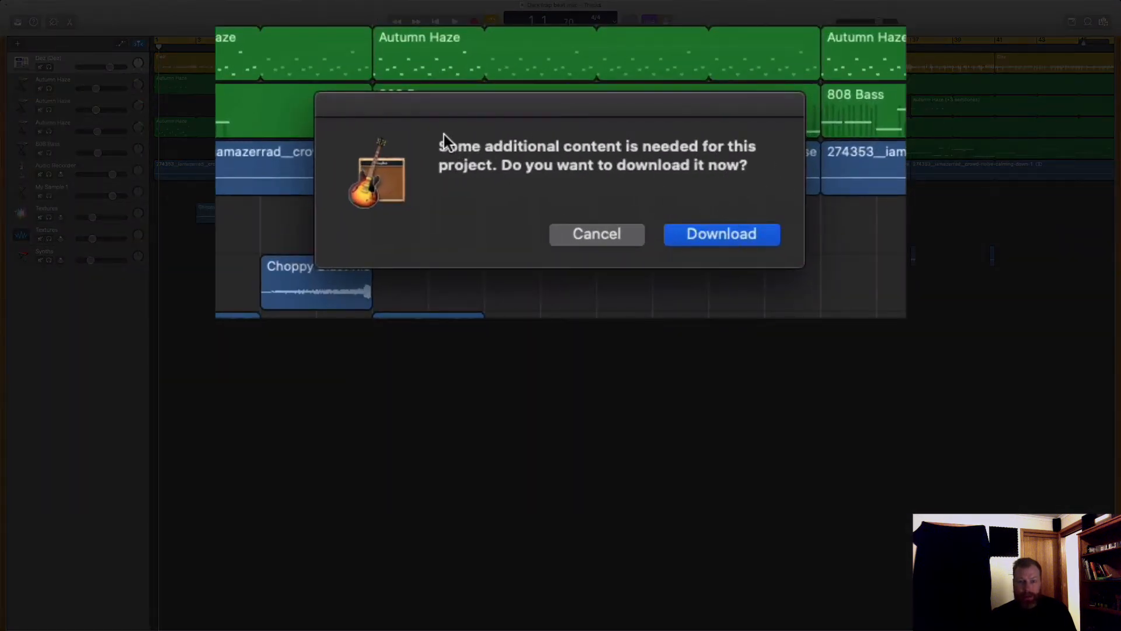
Answer the additional-content prompt and reopen Dark trap beat mac from the desktop
click(597, 234)
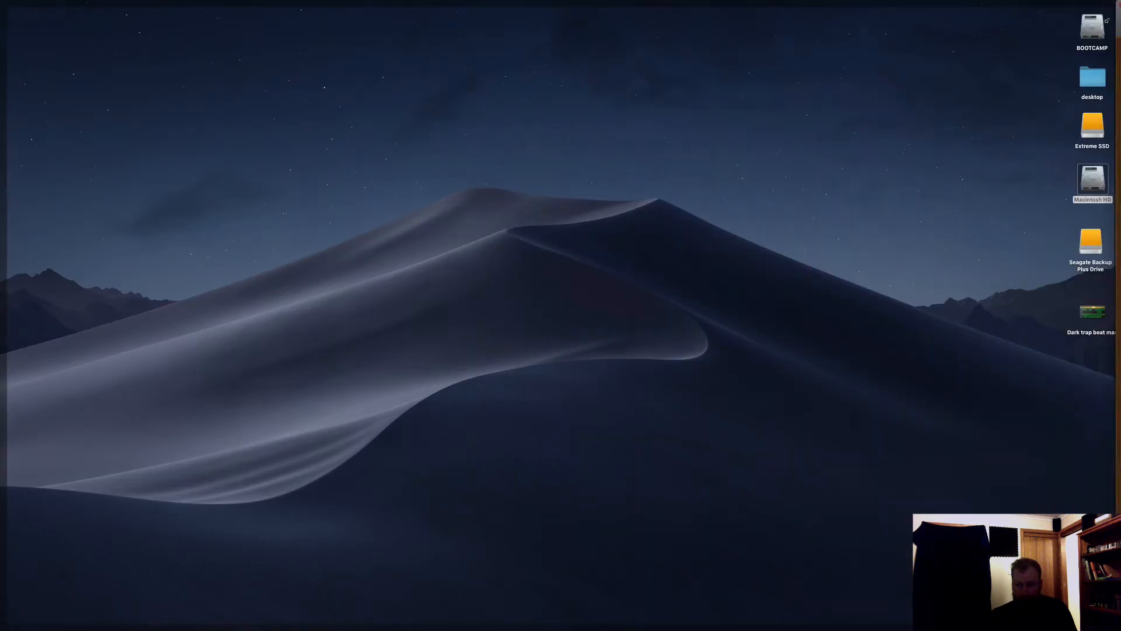
double_click(1090, 310)
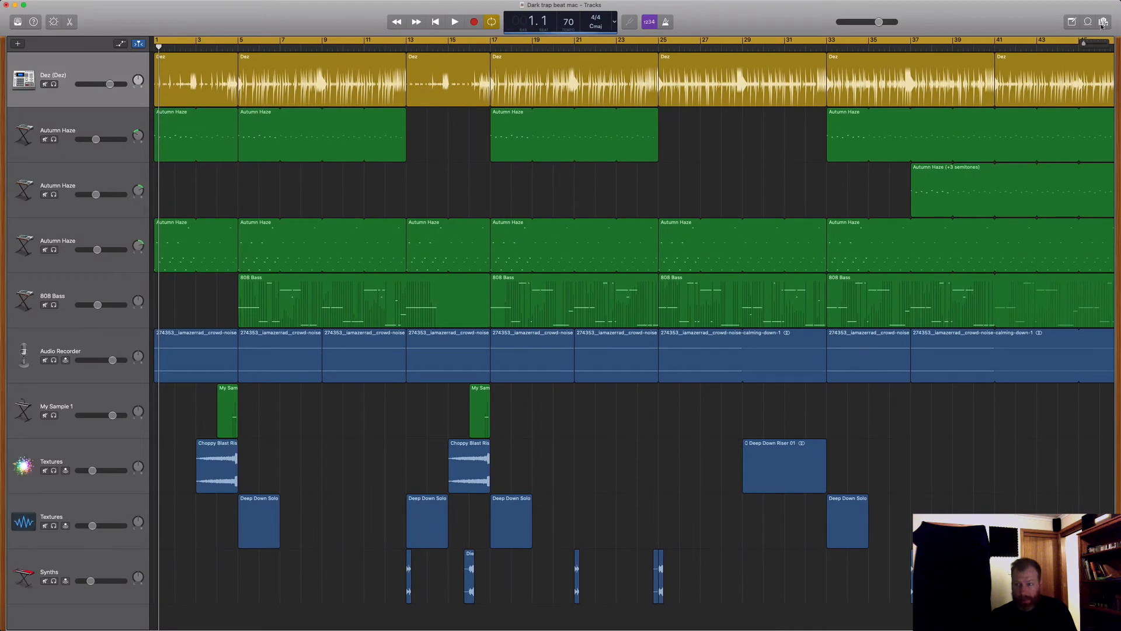
Show the Media Browser and grant access to the photos and media library
click(1100, 21)
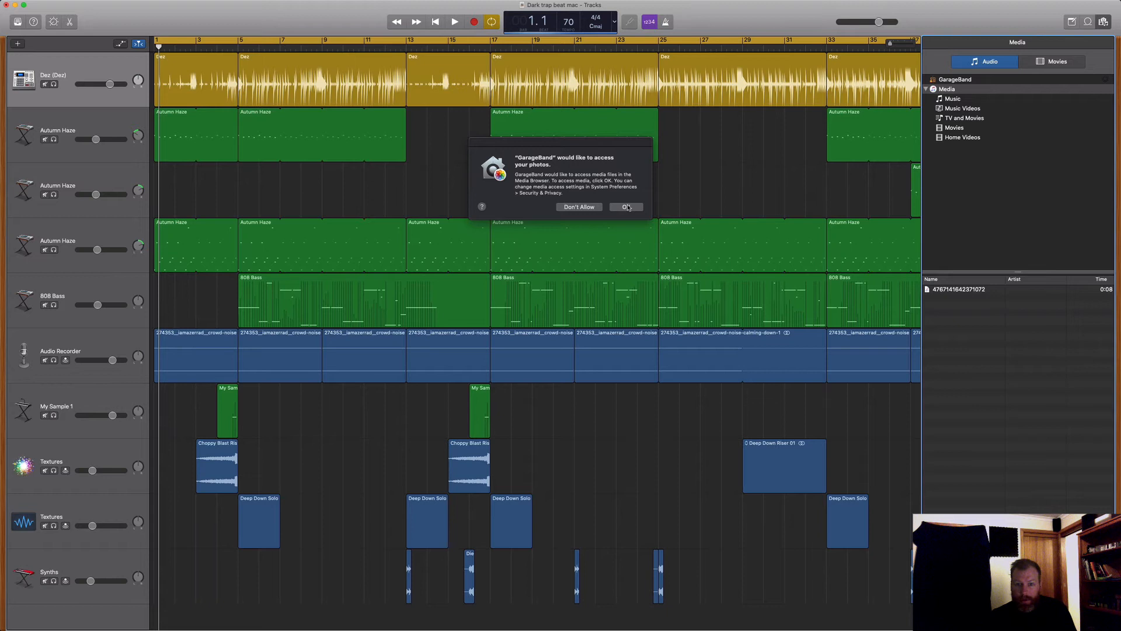
click(626, 207)
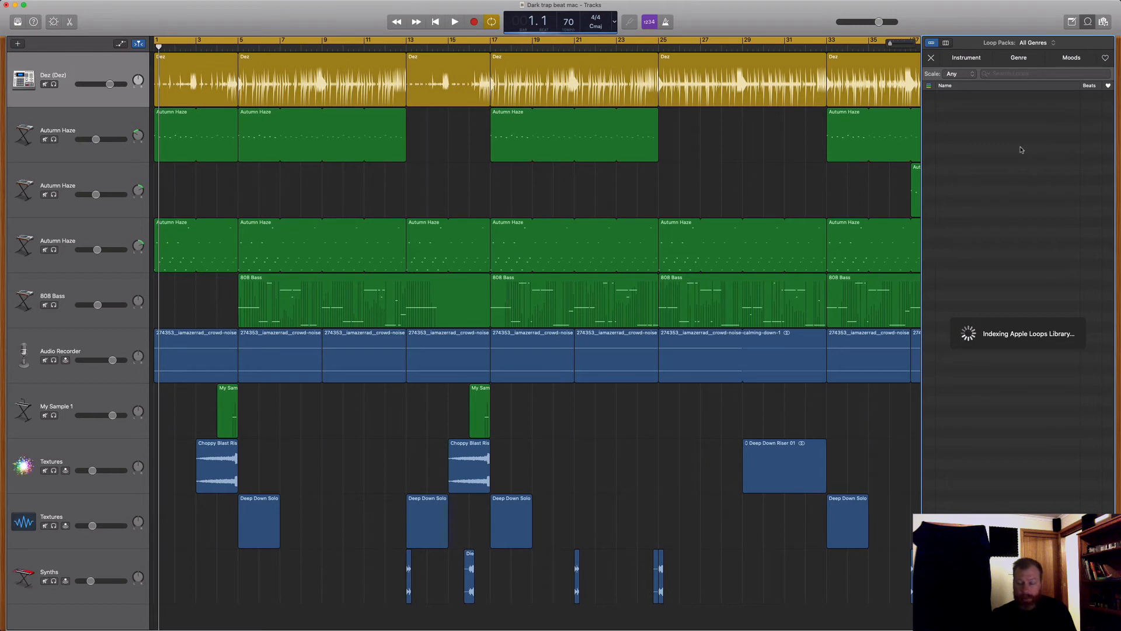
mouse_move(983, 245)
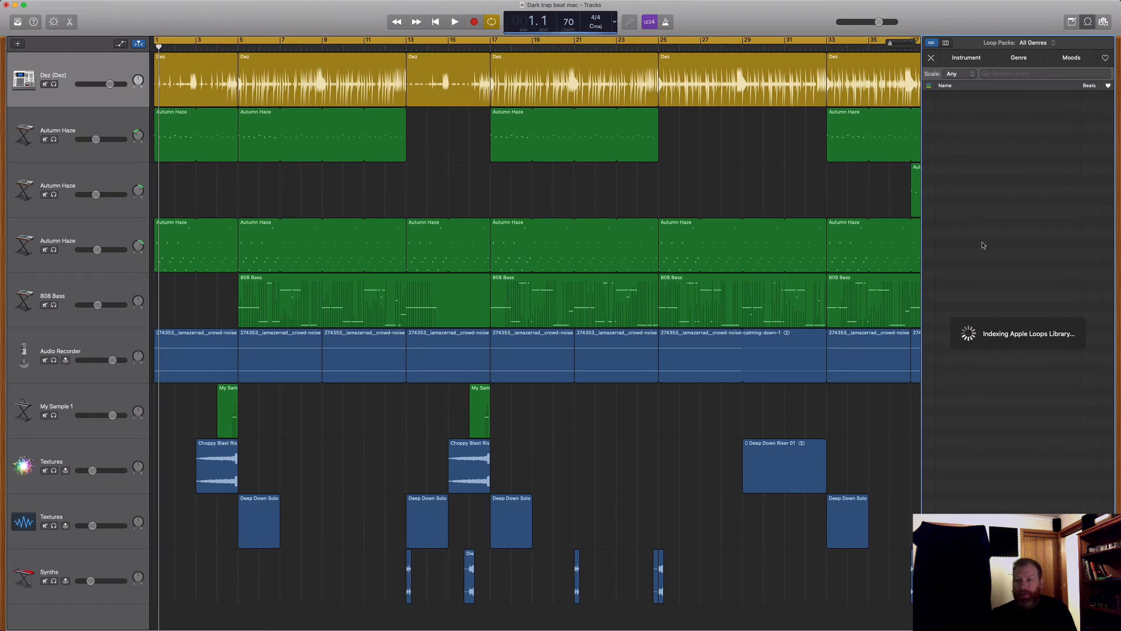
mouse_move(988, 350)
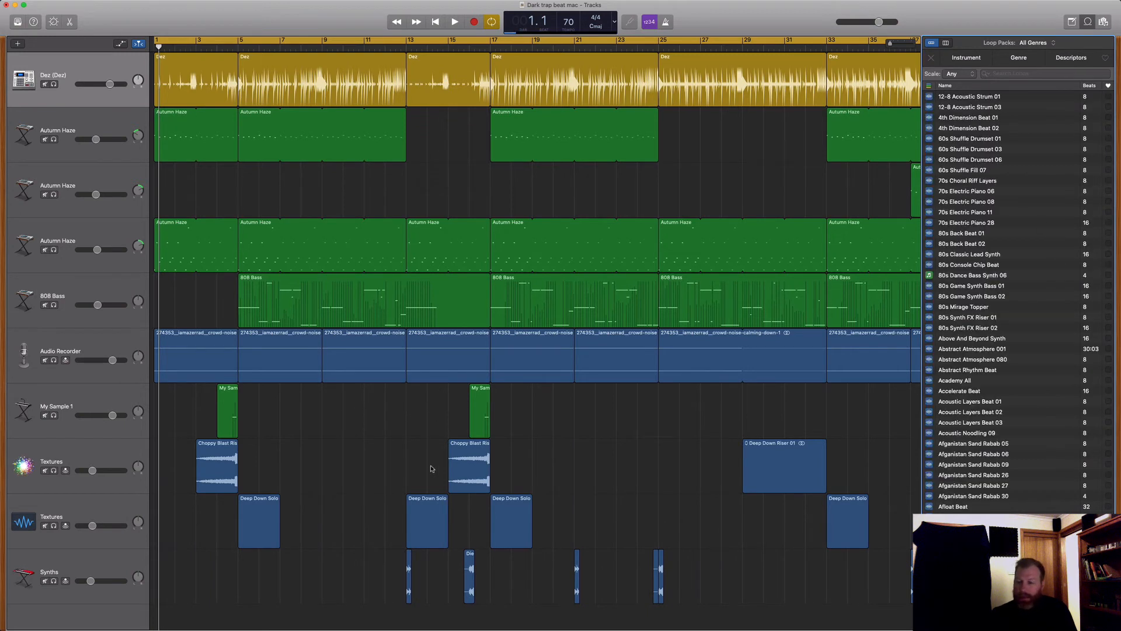
mouse_move(701, 453)
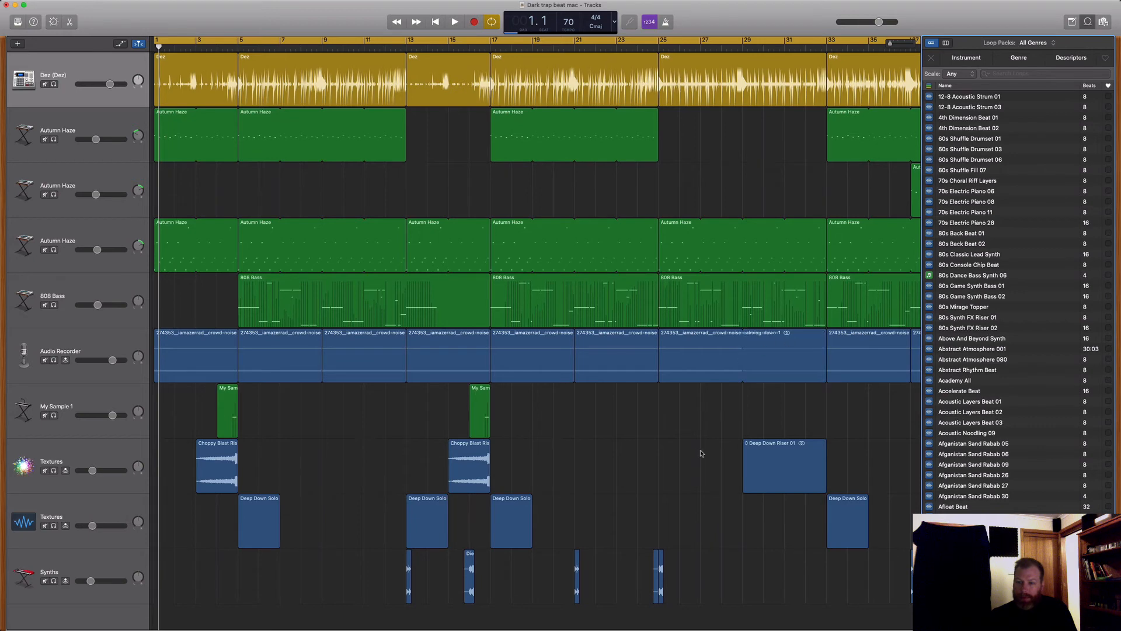
mouse_move(673, 470)
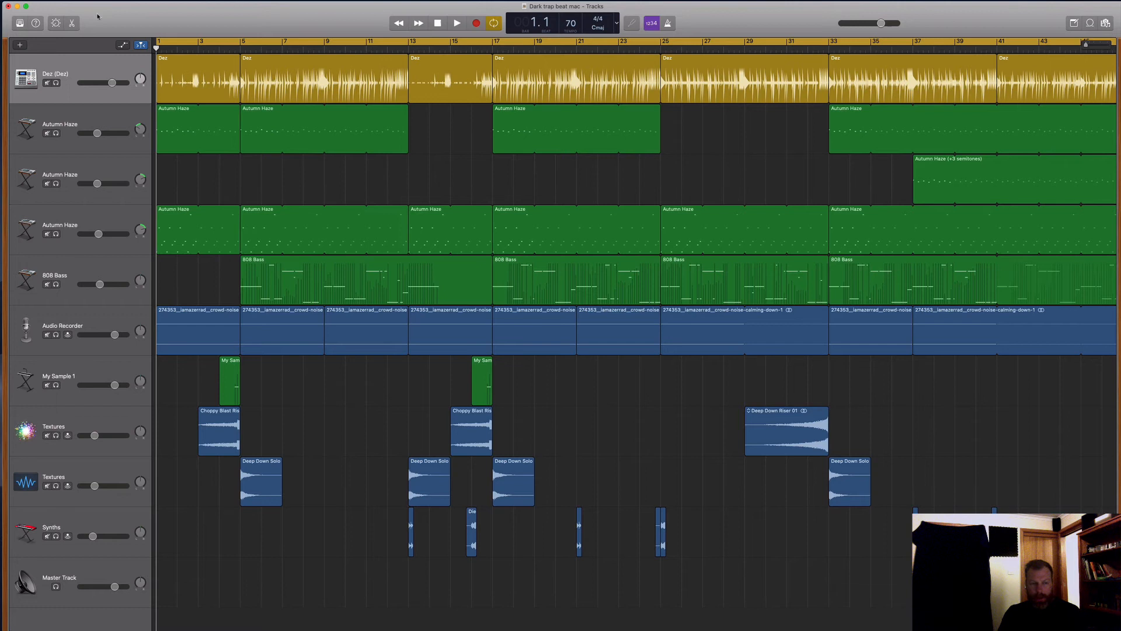
click(42, 5)
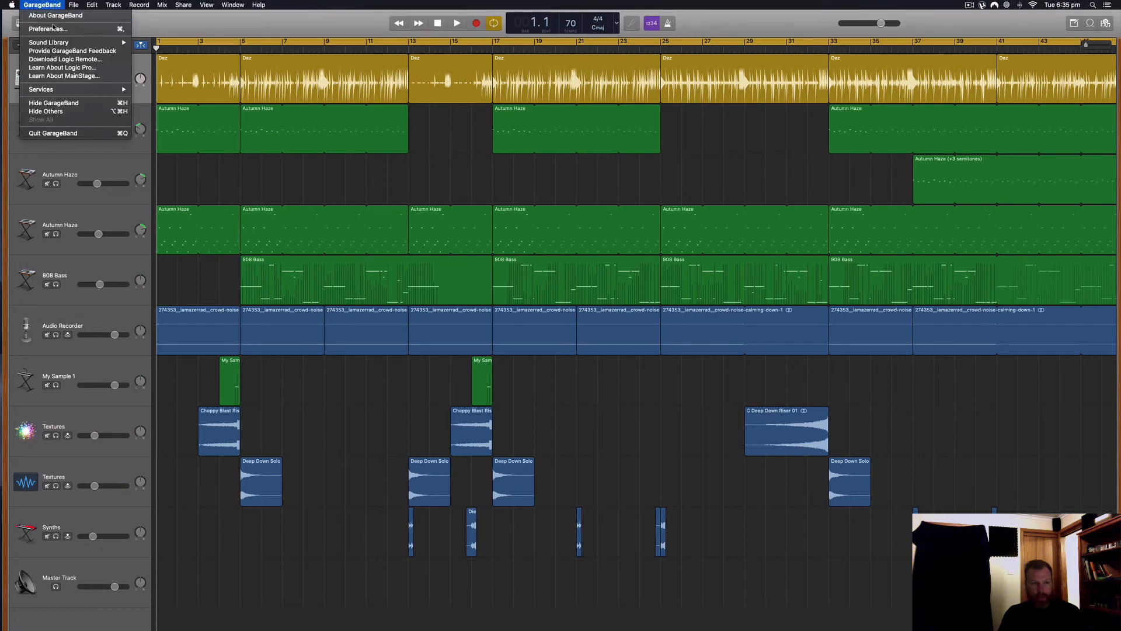
click(46, 28)
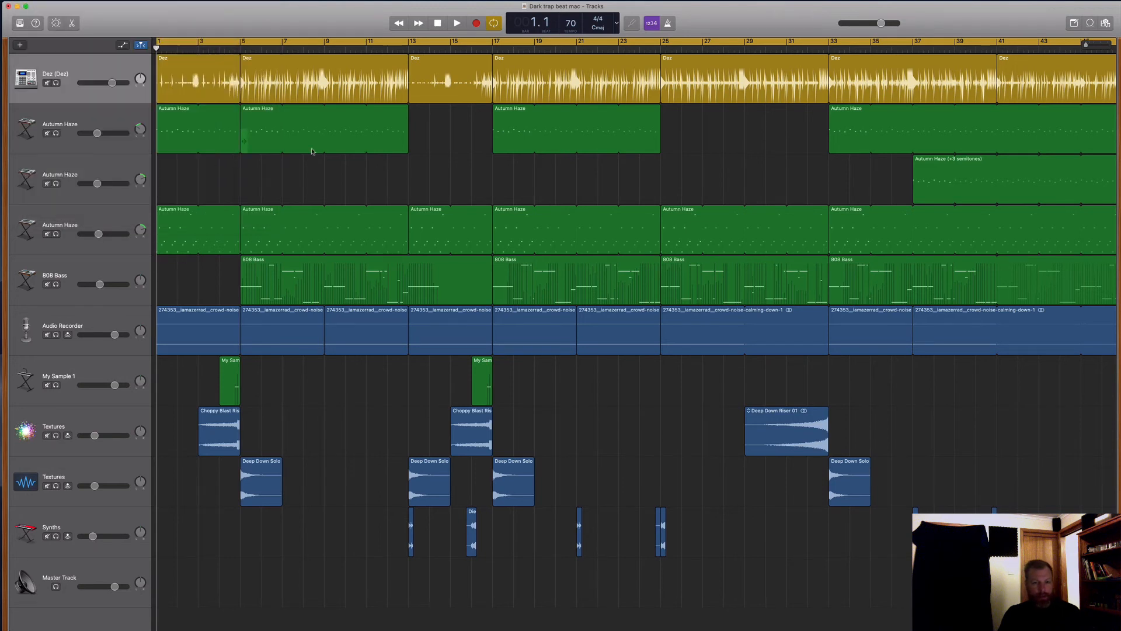
mouse_move(439, 177)
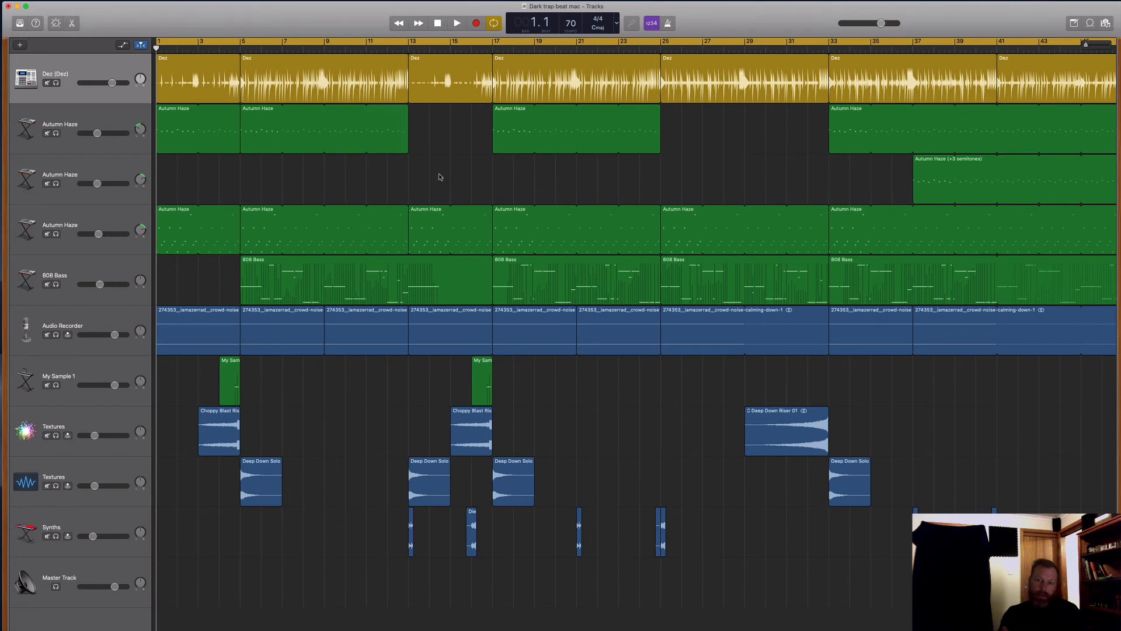
mouse_move(674, 460)
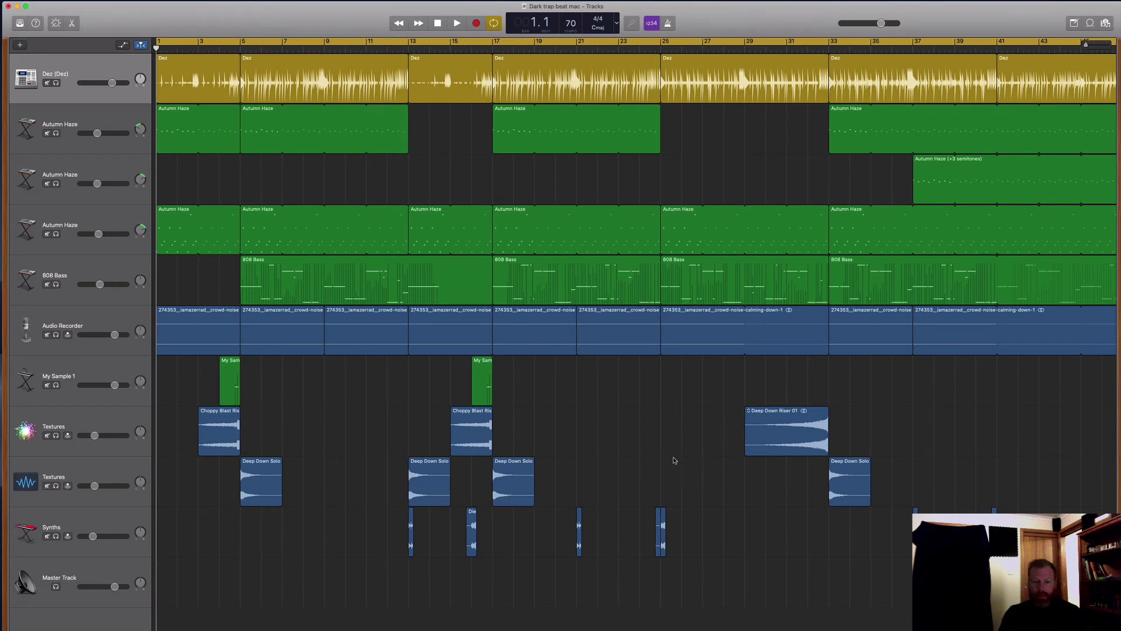
mouse_move(599, 444)
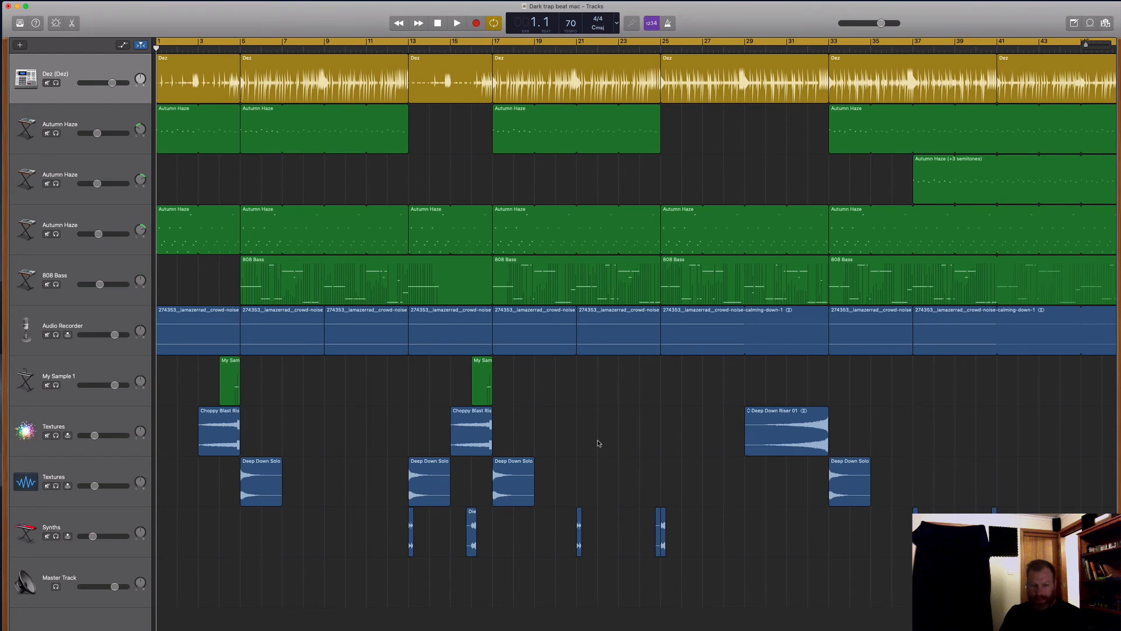
mouse_move(462, 393)
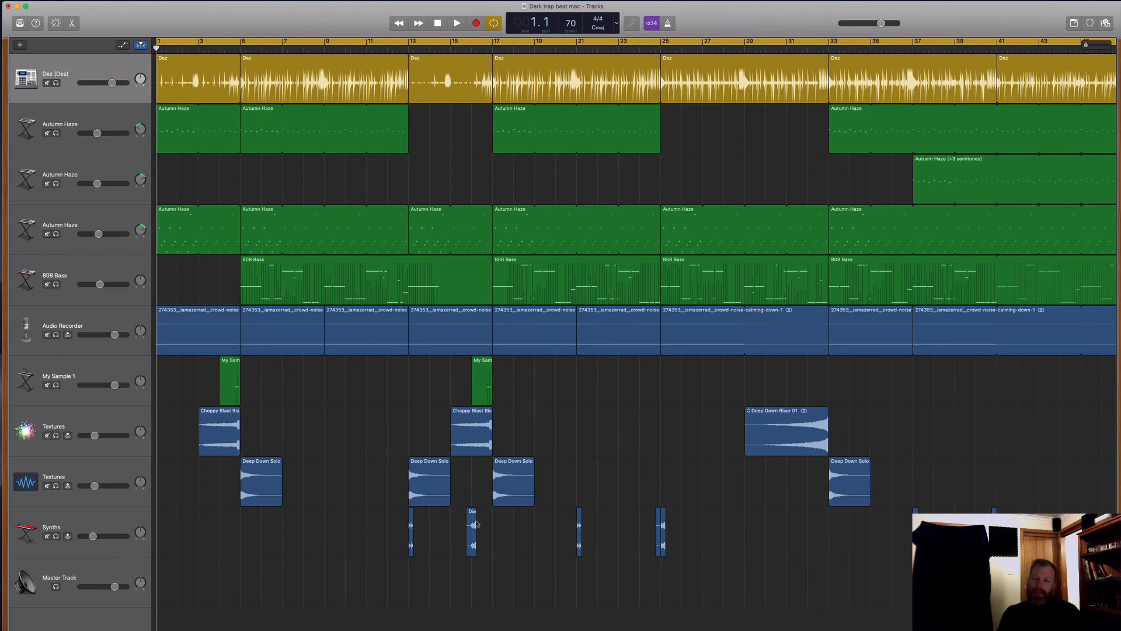
mouse_move(597, 374)
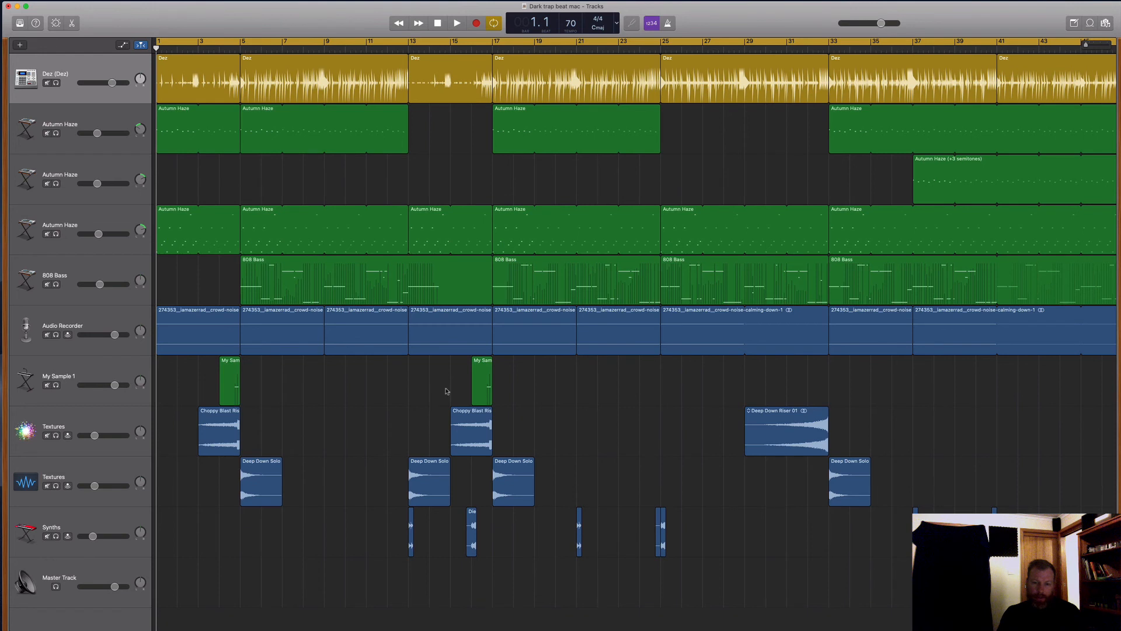
mouse_move(695, 497)
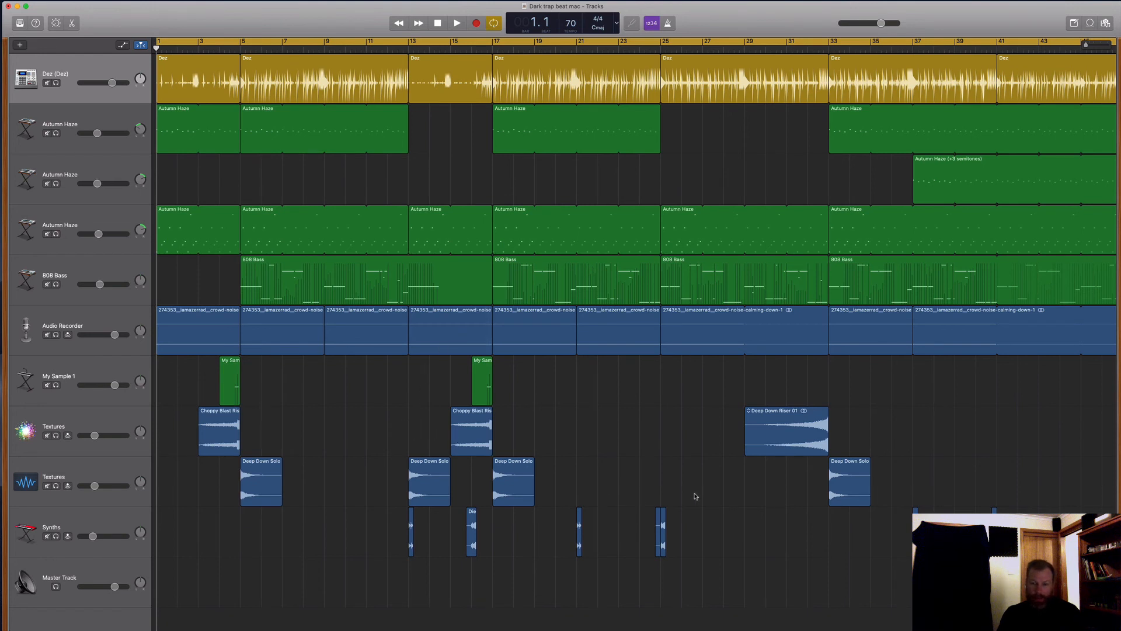
mouse_move(596, 386)
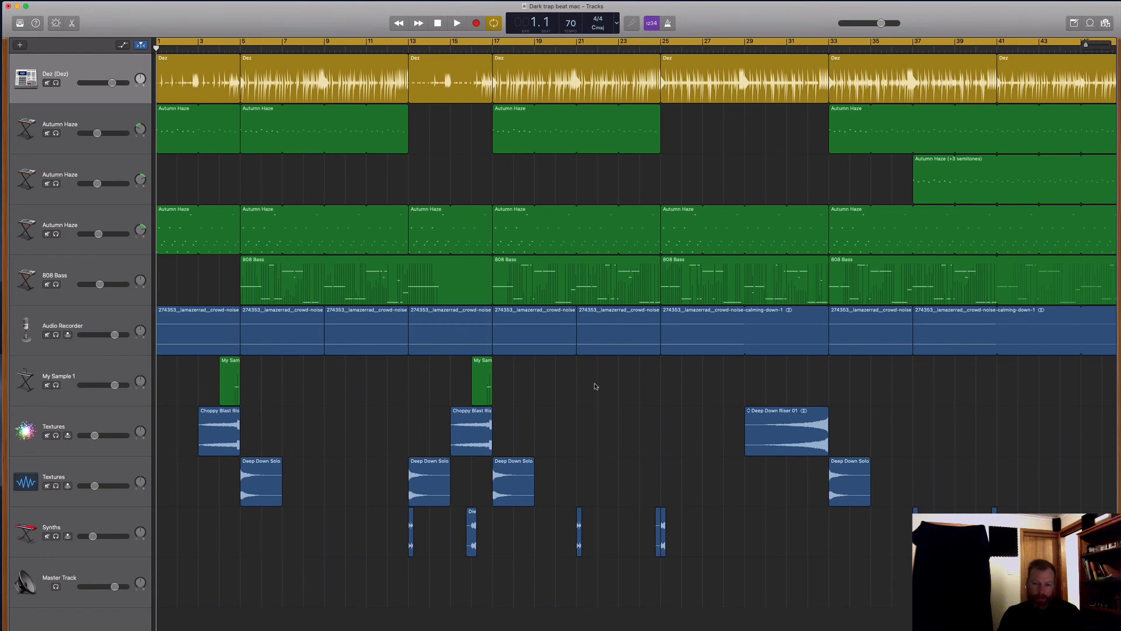
mouse_move(628, 385)
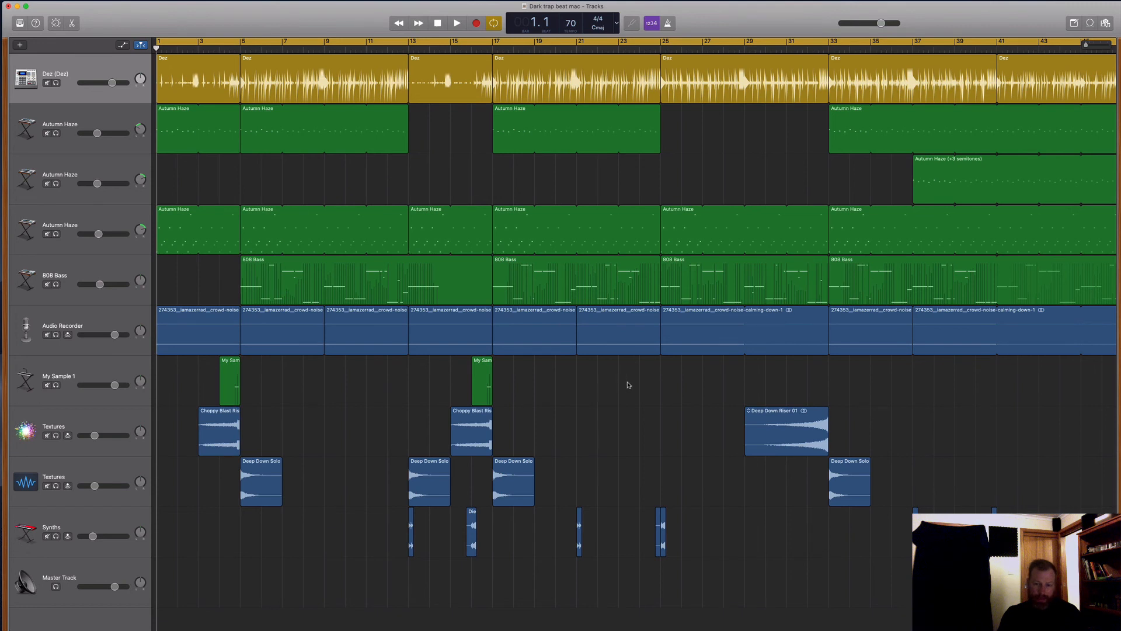
mouse_move(790, 362)
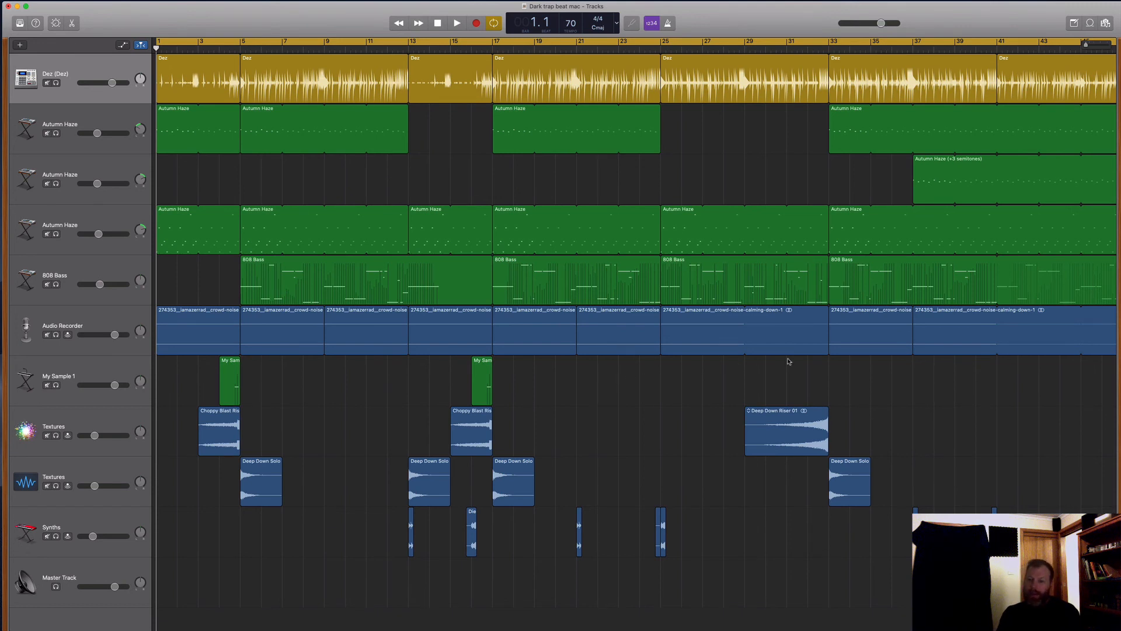
mouse_move(851, 378)
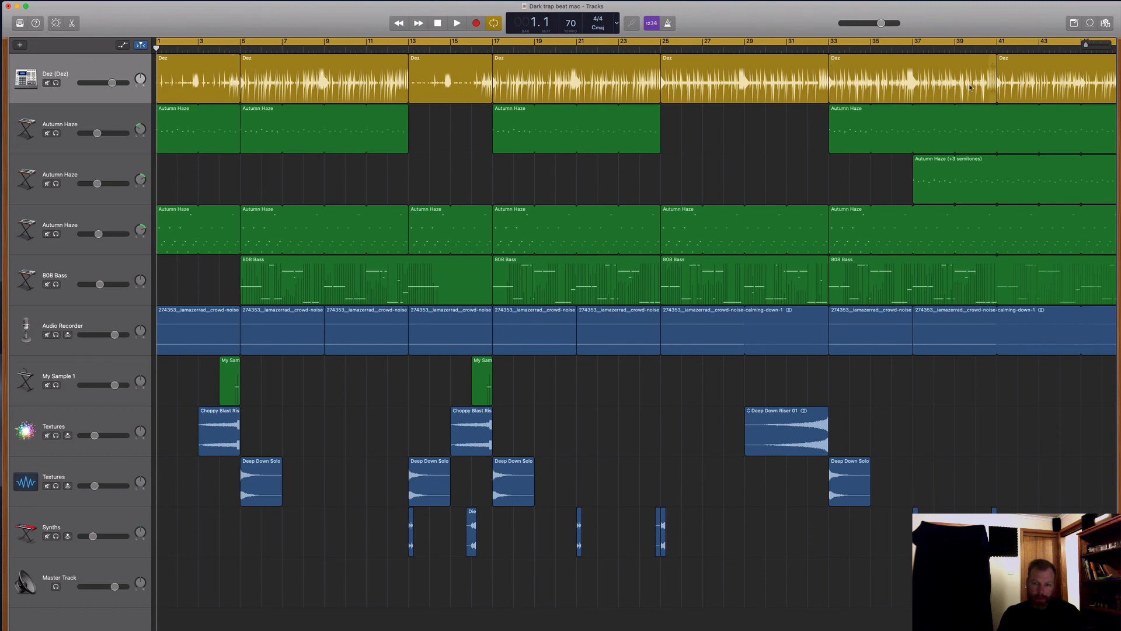
mouse_move(180, 85)
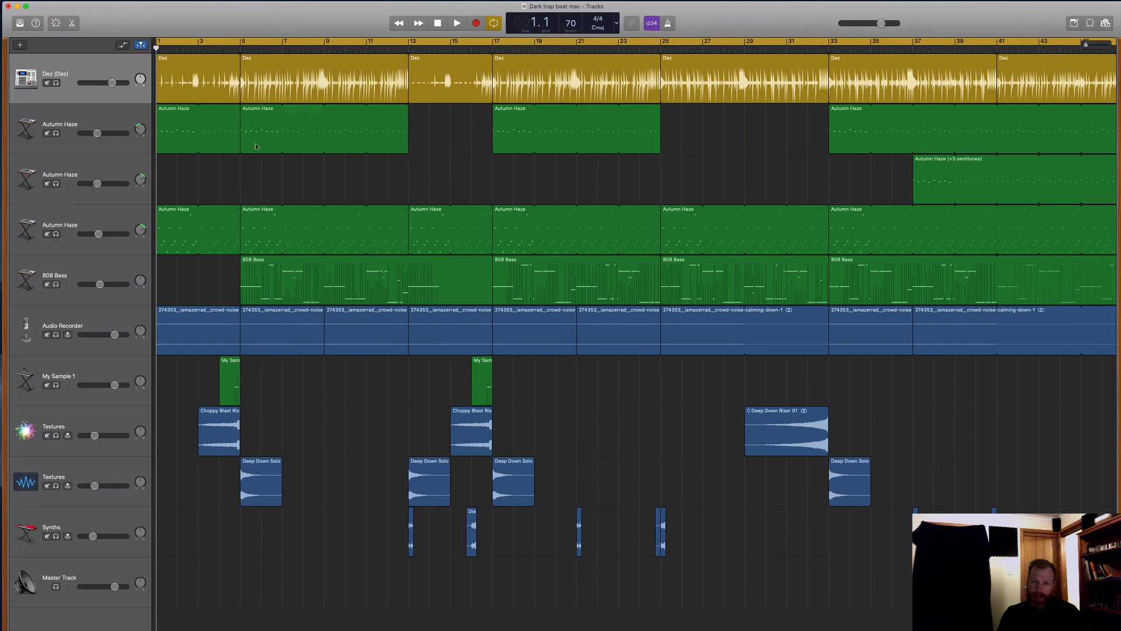
mouse_move(559, 303)
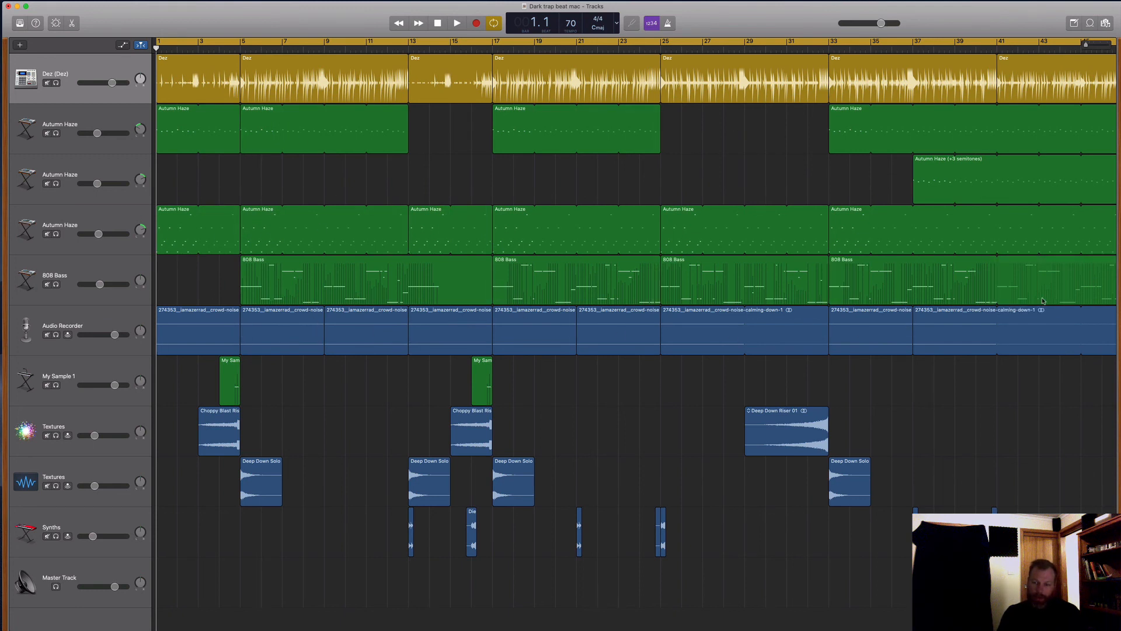
mouse_move(715, 374)
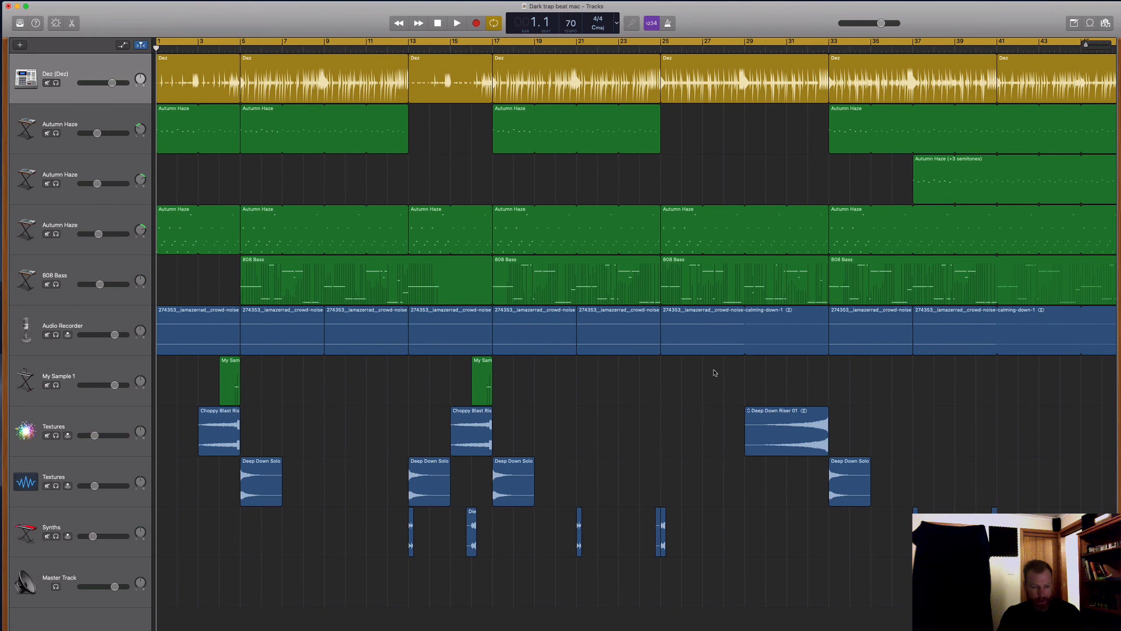